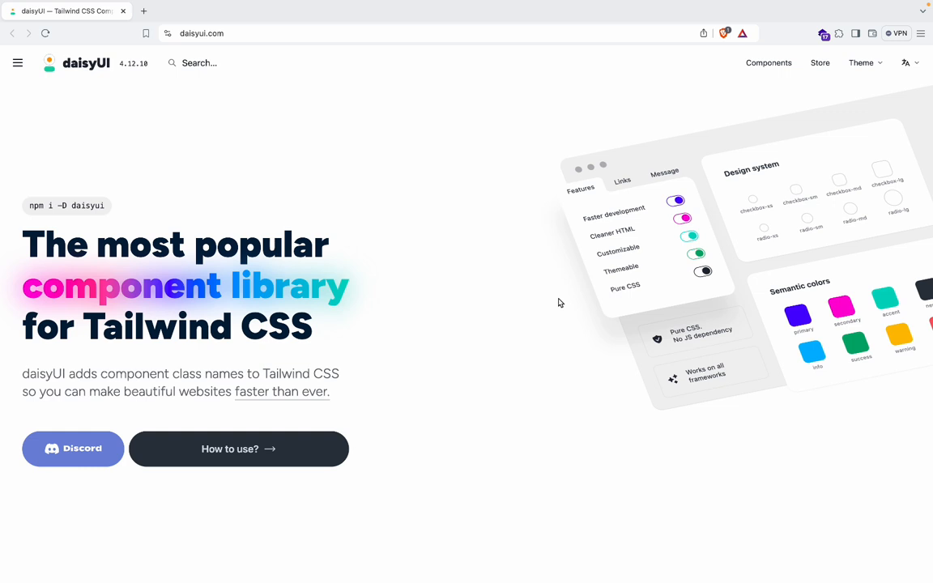
pyautogui.moveTo(551, 360)
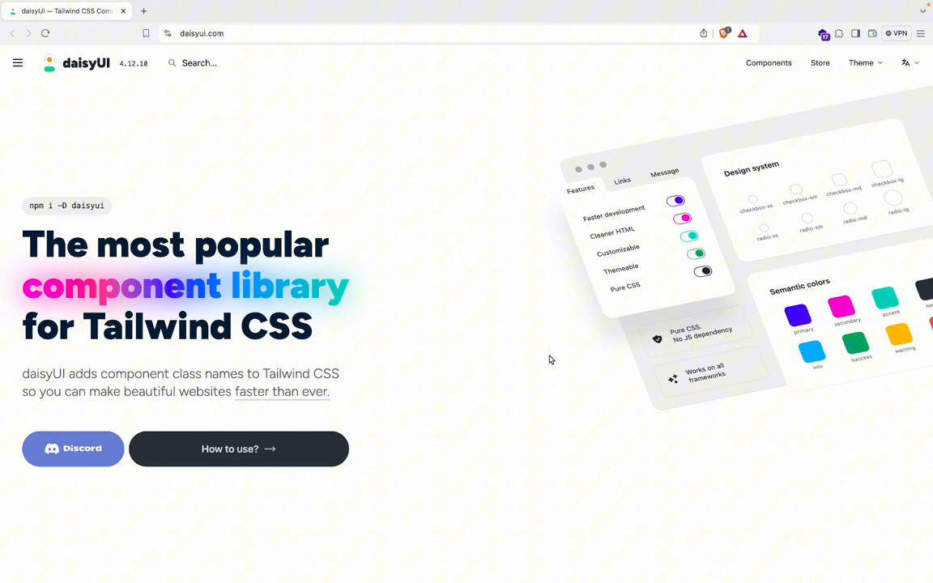
# Scroll the homepage past the hero and 'don't re-invent the wheel' to the semantic class names section
pyautogui.scroll(-3)
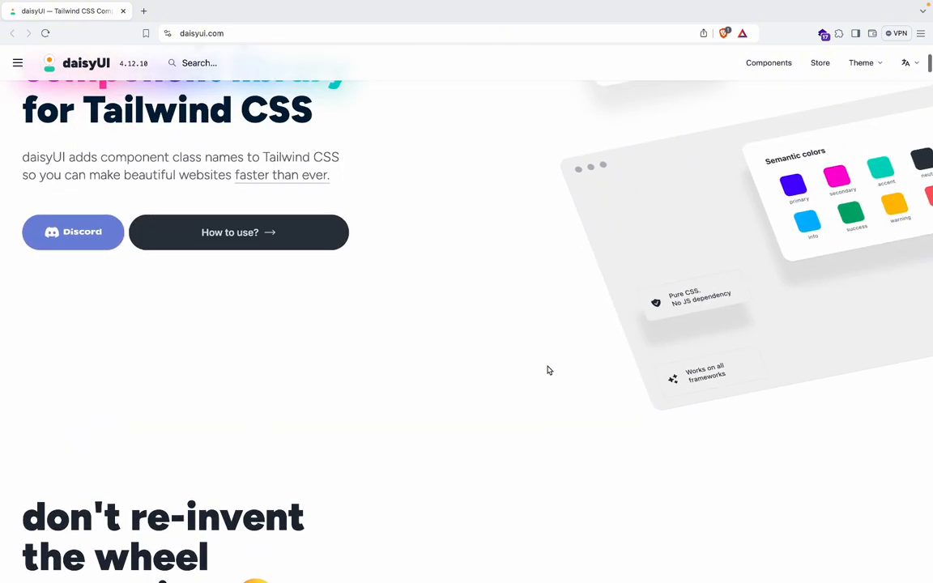
pyautogui.scroll(-3)
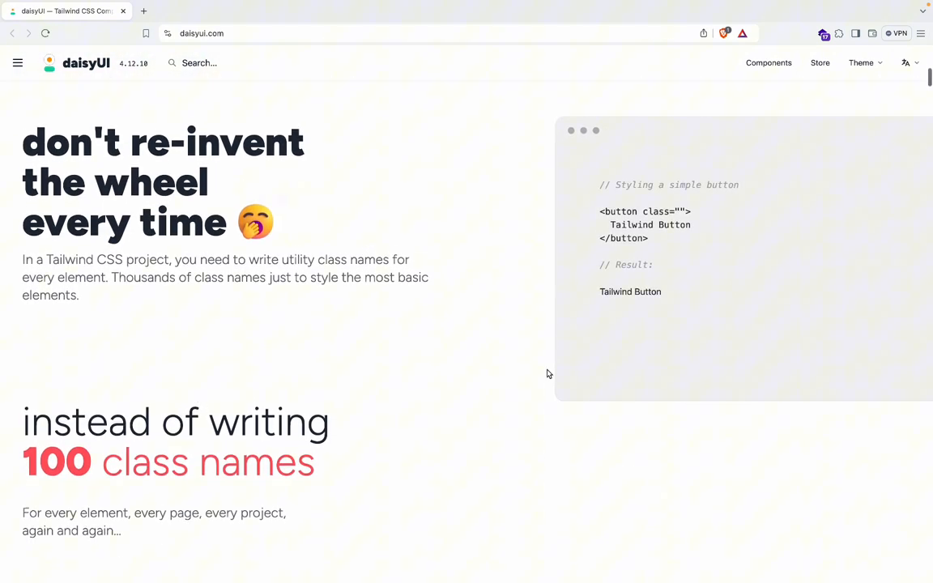
pyautogui.scroll(-3)
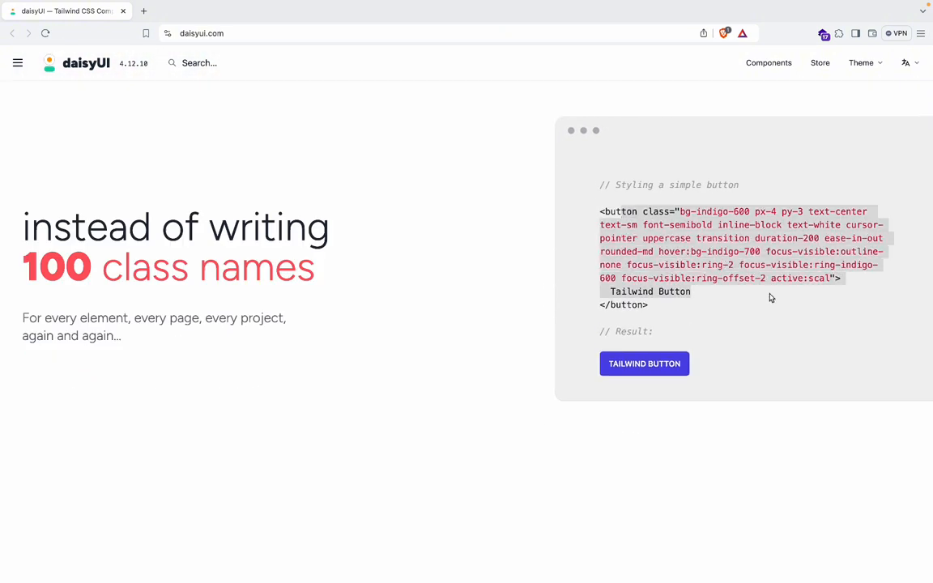
pyautogui.scroll(-3)
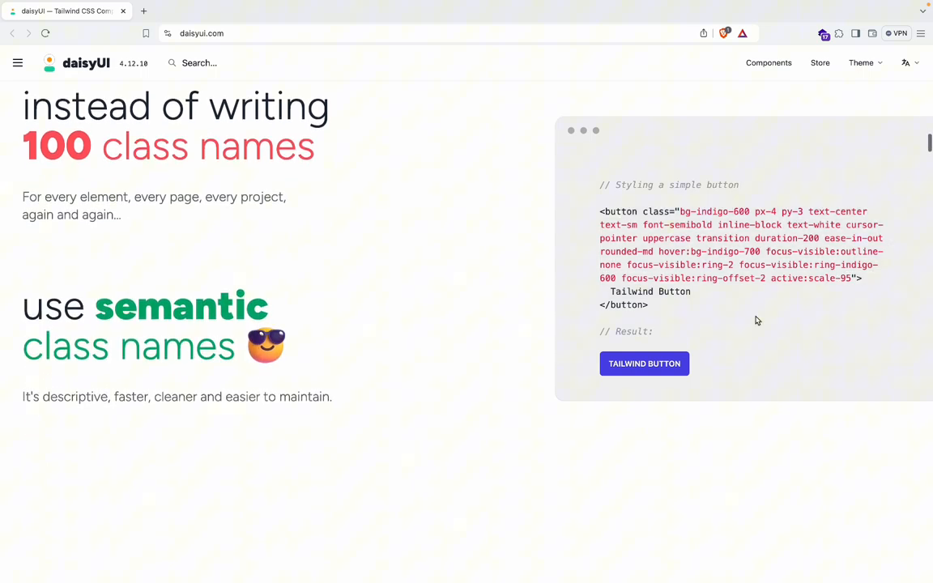
pyautogui.scroll(-3)
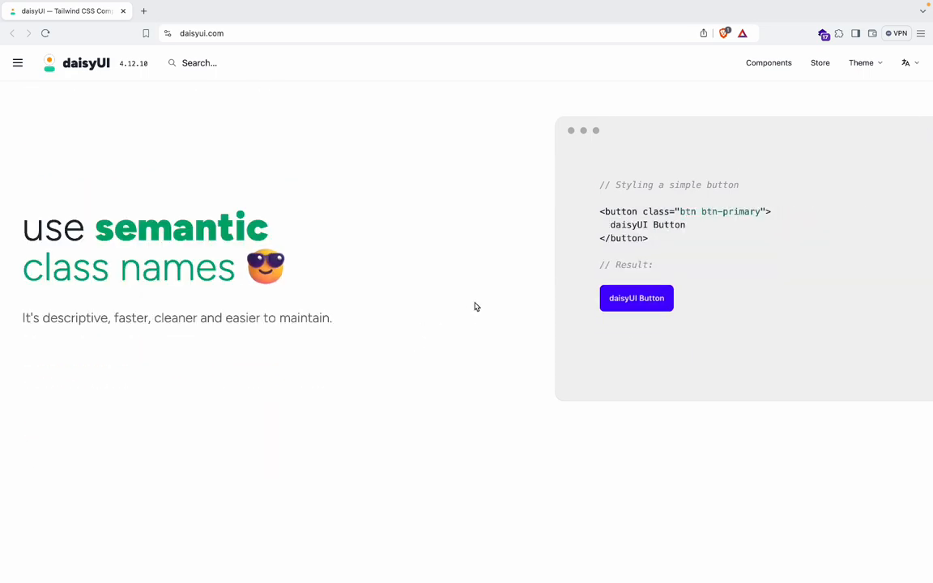
pyautogui.scroll(-3)
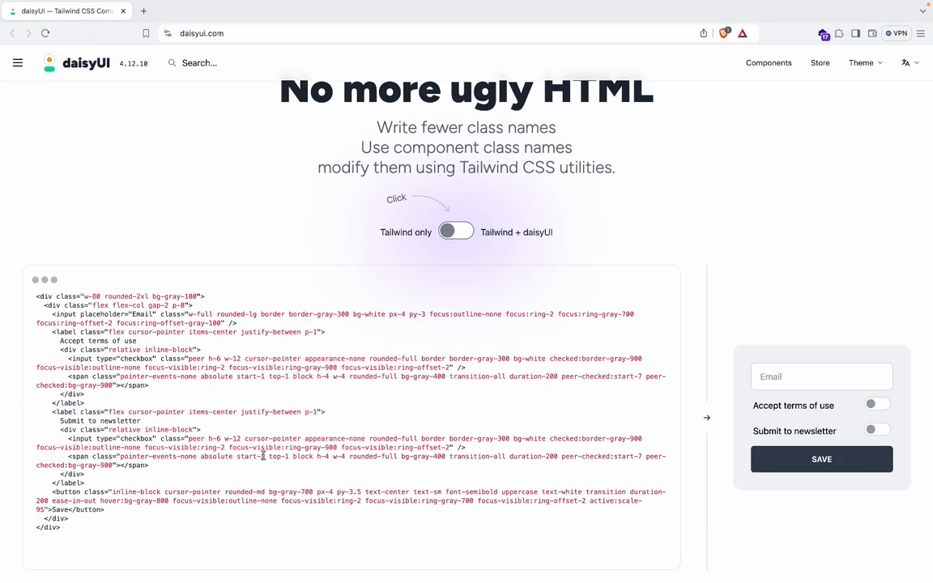
# Toggle between Tailwind-only and daisyUI form code, tick Accept terms, ending on daisyUI
pyautogui.click(456, 232)
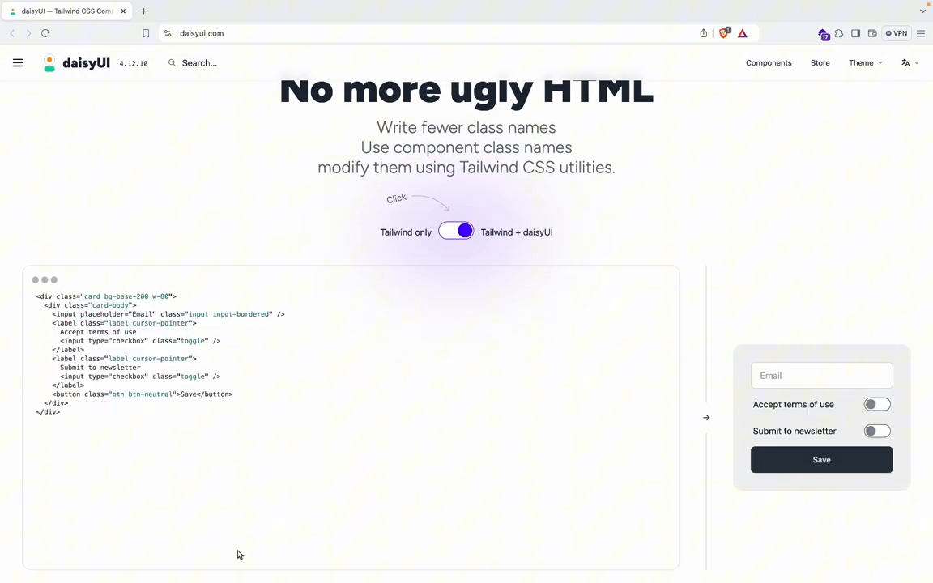
pyautogui.click(458, 232)
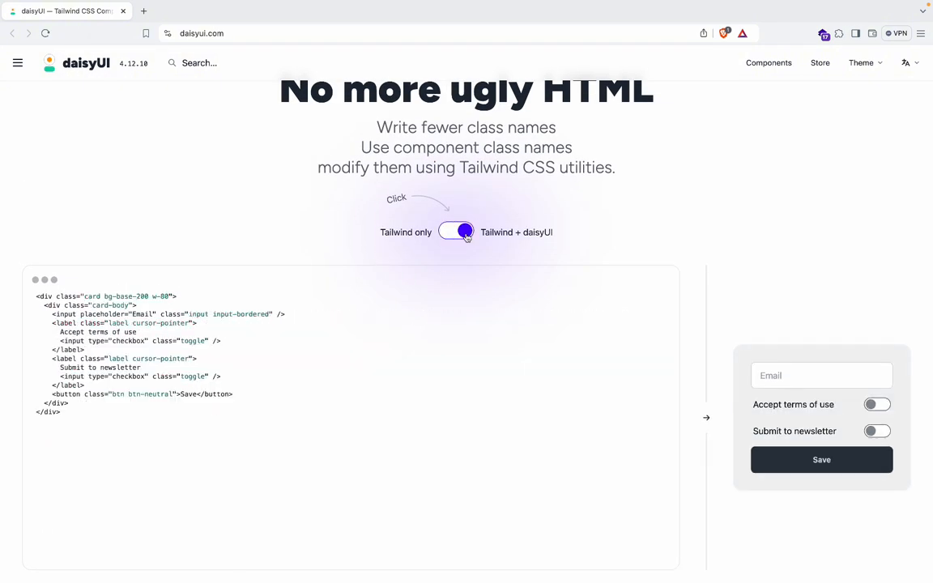
pyautogui.click(456, 233)
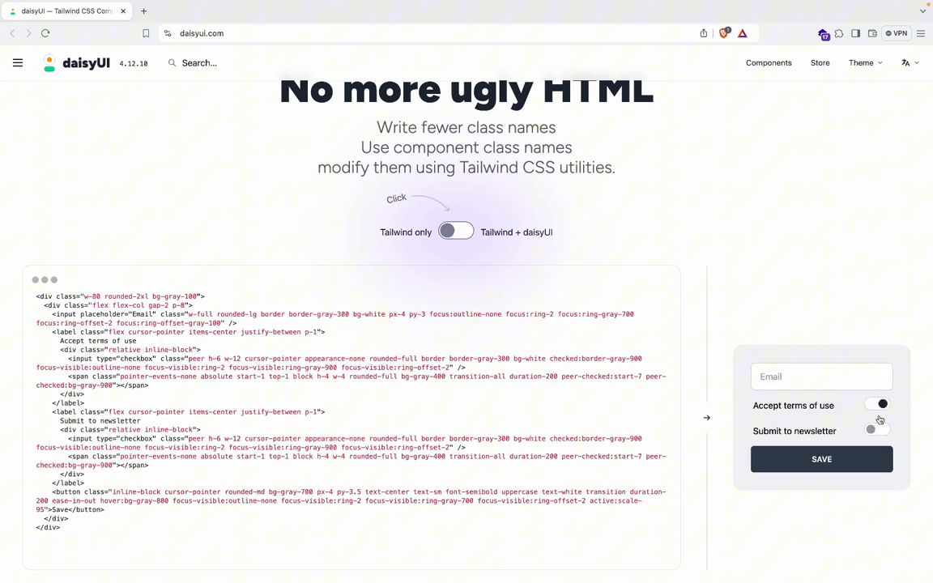
pyautogui.click(456, 232)
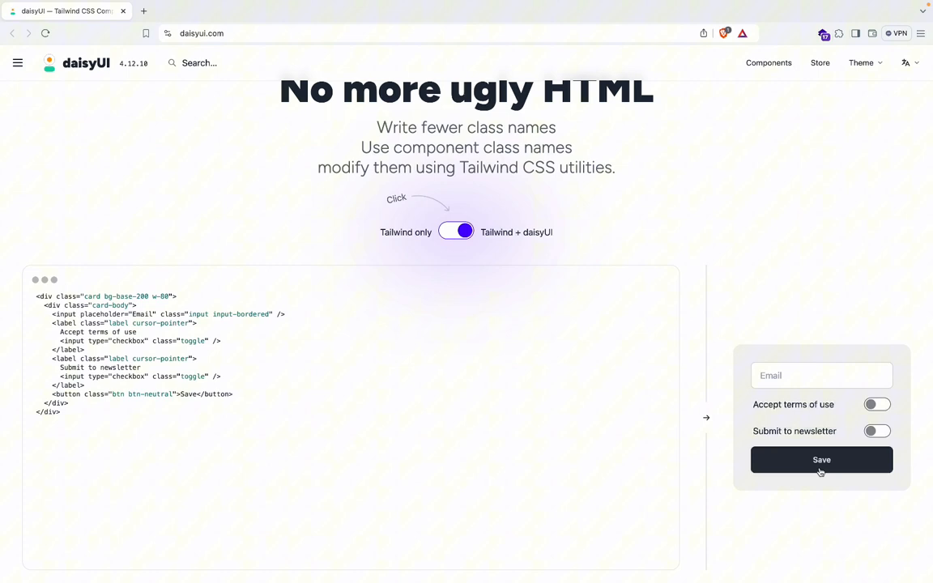
pyautogui.scroll(-3)
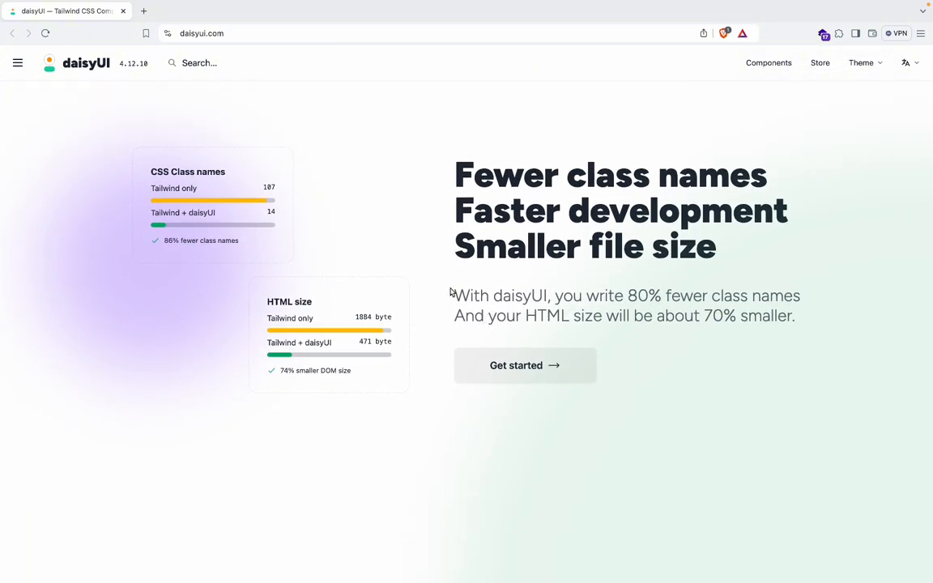
# Scroll past 'Fewer class names' and 'Pure CSS' to the Unlimited themes showcase
pyautogui.scroll(-3)
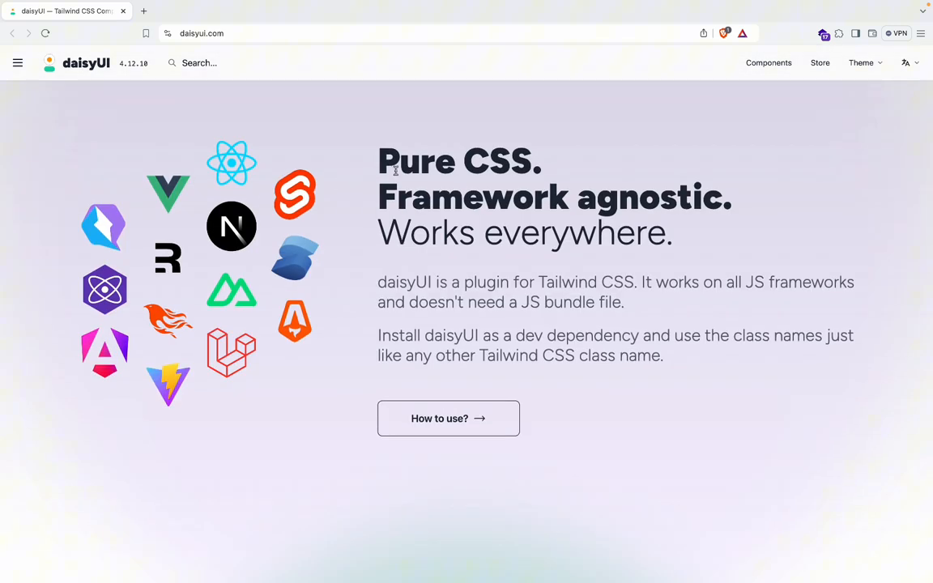
pyautogui.scroll(-3)
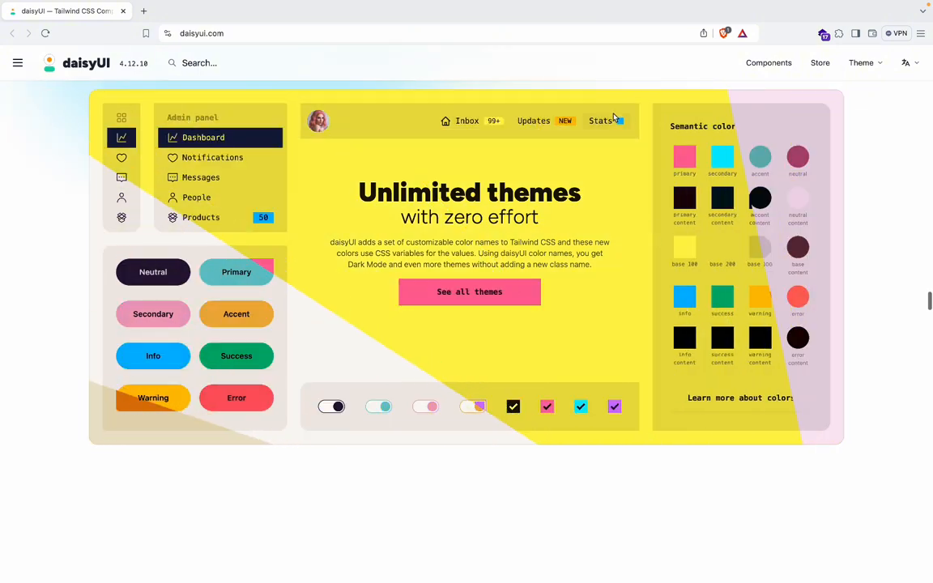
pyautogui.click(469, 292)
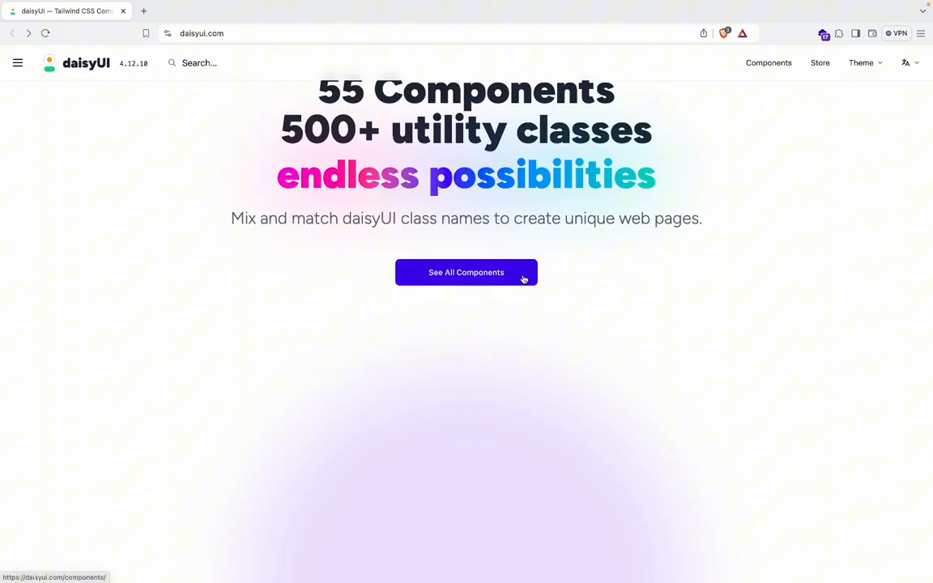
# Open 'See All Components' and try the arrow-icon Accordion example
pyautogui.click(466, 273)
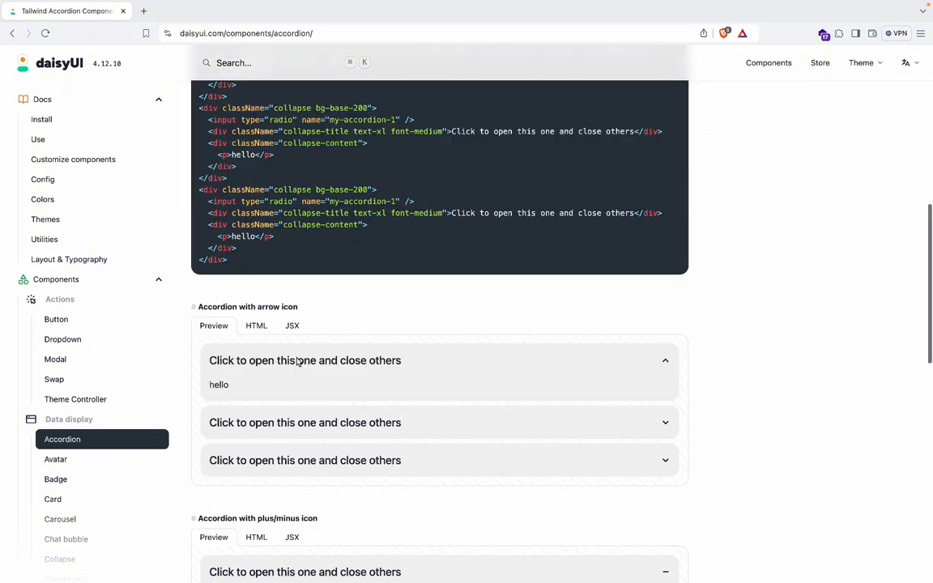
pyautogui.click(305, 398)
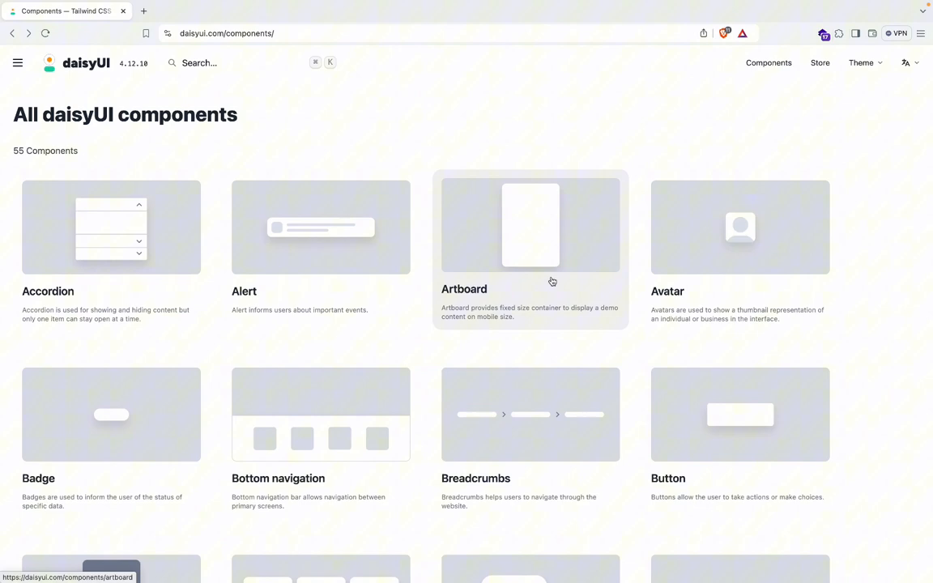
# Open component demos like Bottom navigation, Avatar, Drawer and Modal in new tabs
pyautogui.click(531, 226)
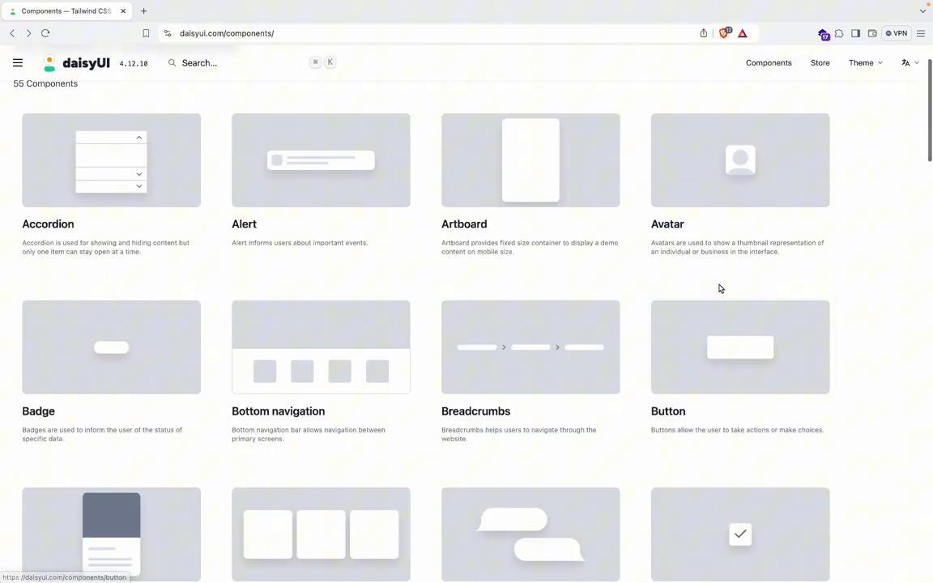
pyautogui.scroll(-3)
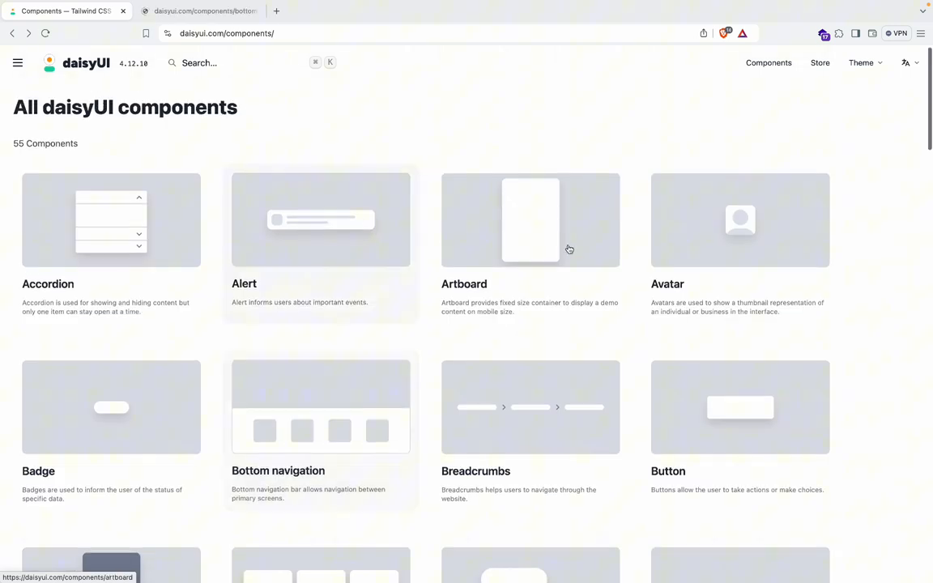
pyautogui.scroll(-3)
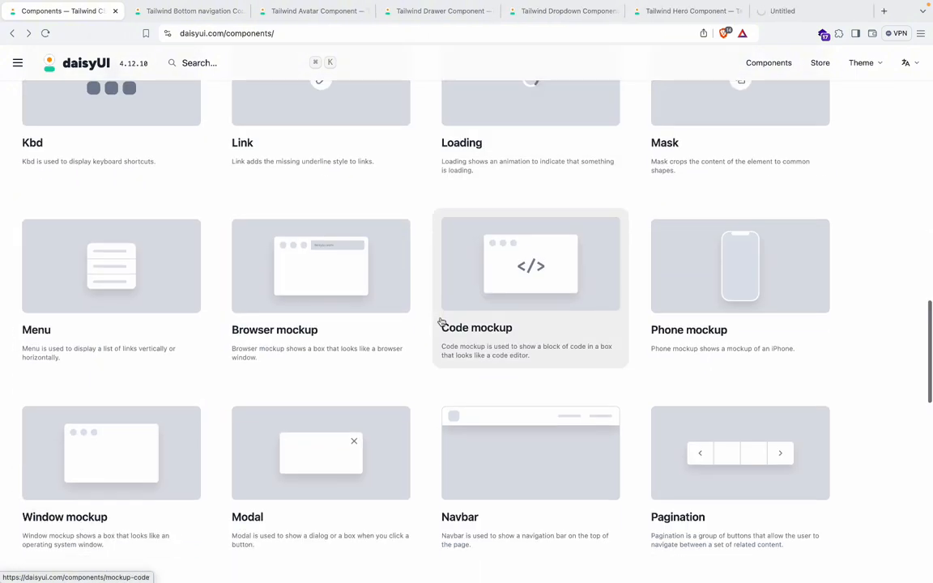
pyautogui.scroll(-3)
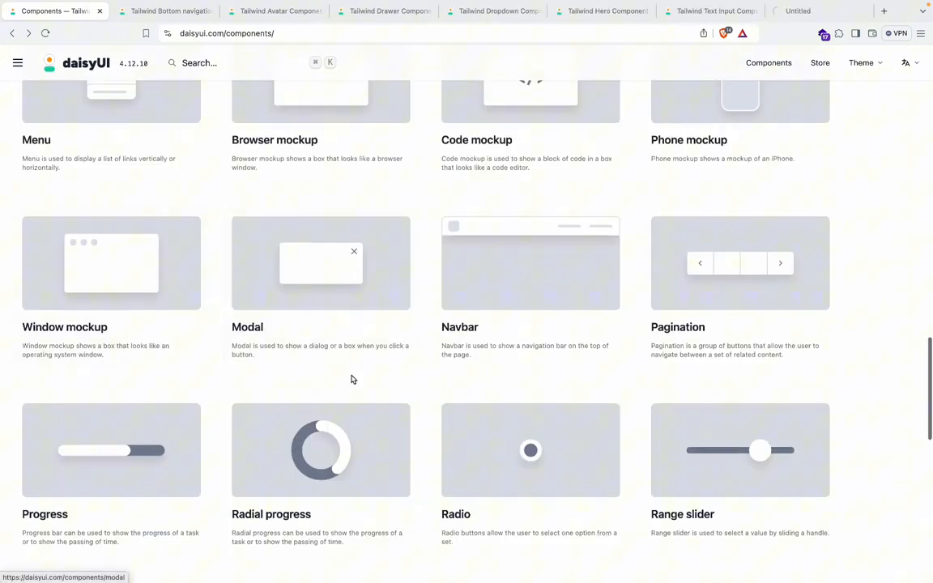
pyautogui.scroll(-3)
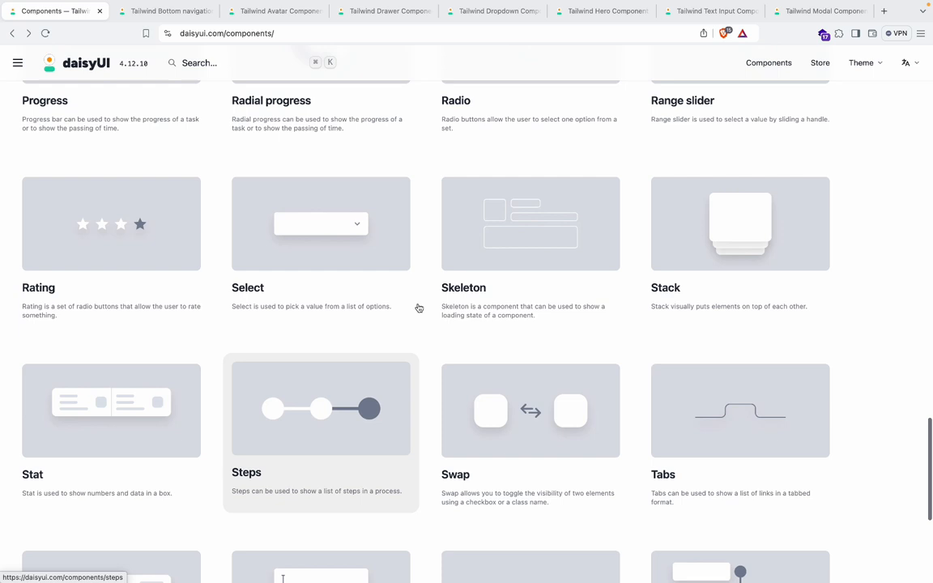
pyautogui.scroll(-3)
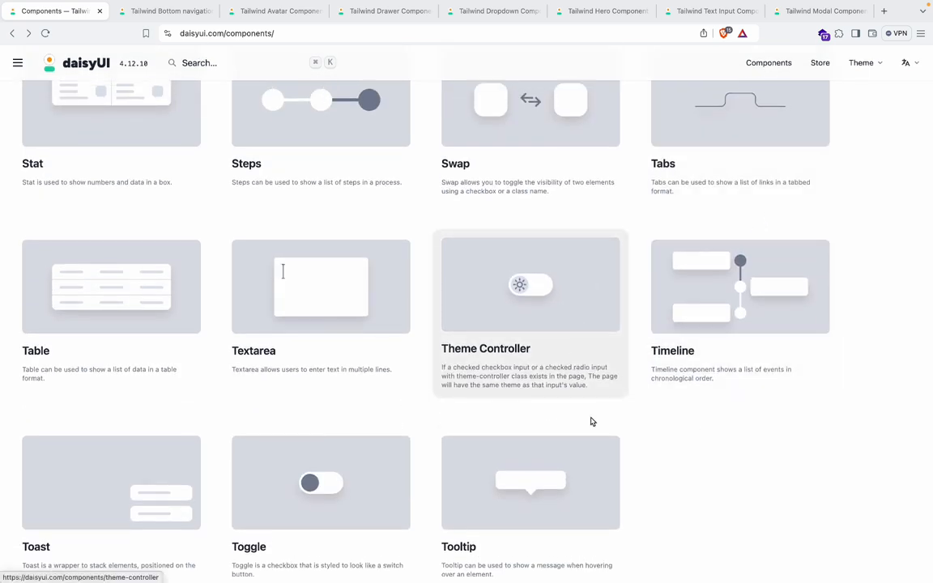
pyautogui.scroll(-3)
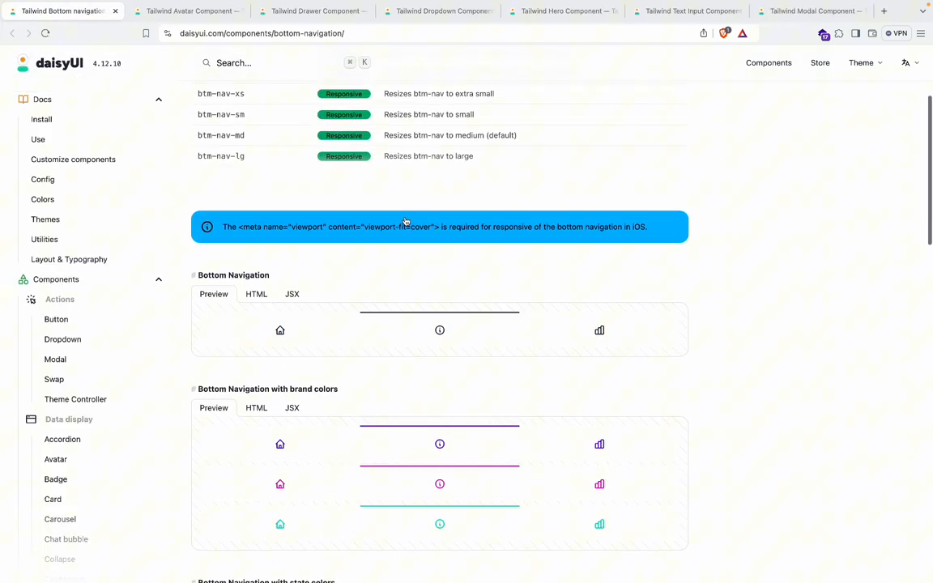
# Scroll the Bottom navigation page through its custom colors, Sizes and Disabled buttons examples
pyautogui.scroll(-3)
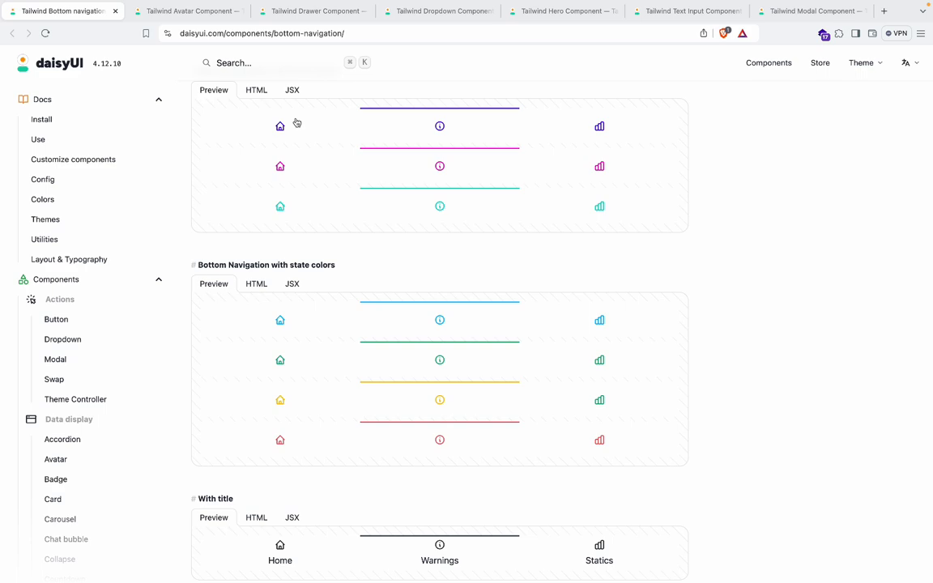
pyautogui.scroll(-3)
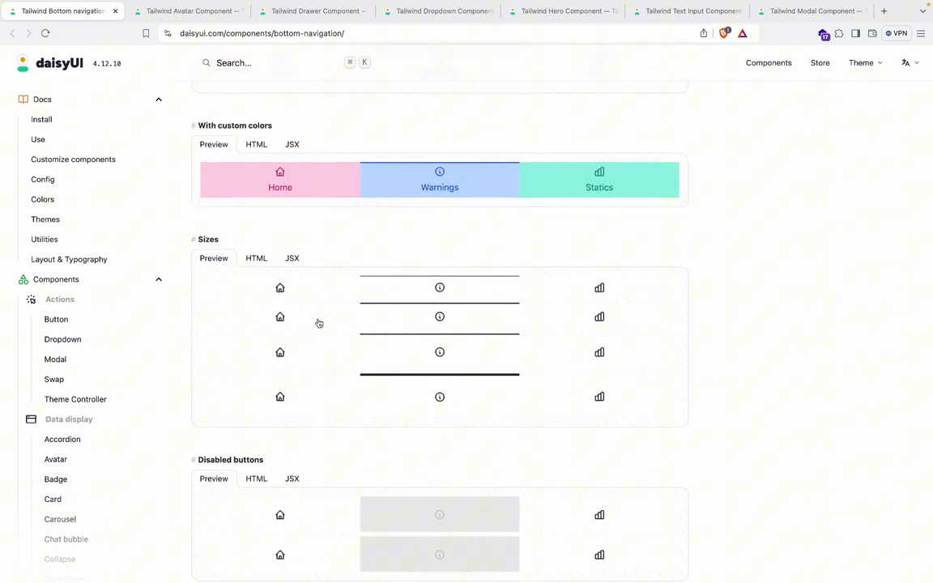
pyautogui.scroll(-3)
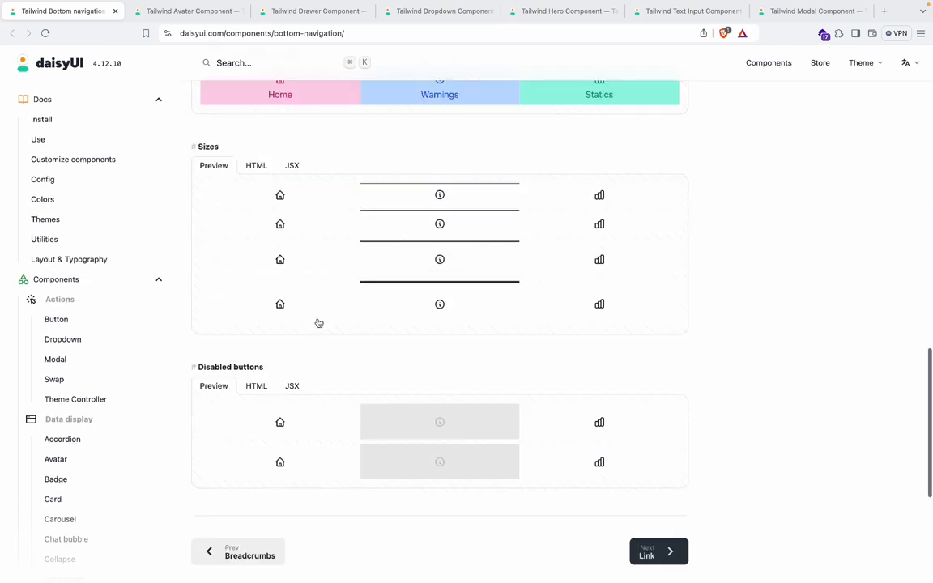
# Switch to the Avatar page and browse its examples from masks to placeholders
pyautogui.click(188, 10)
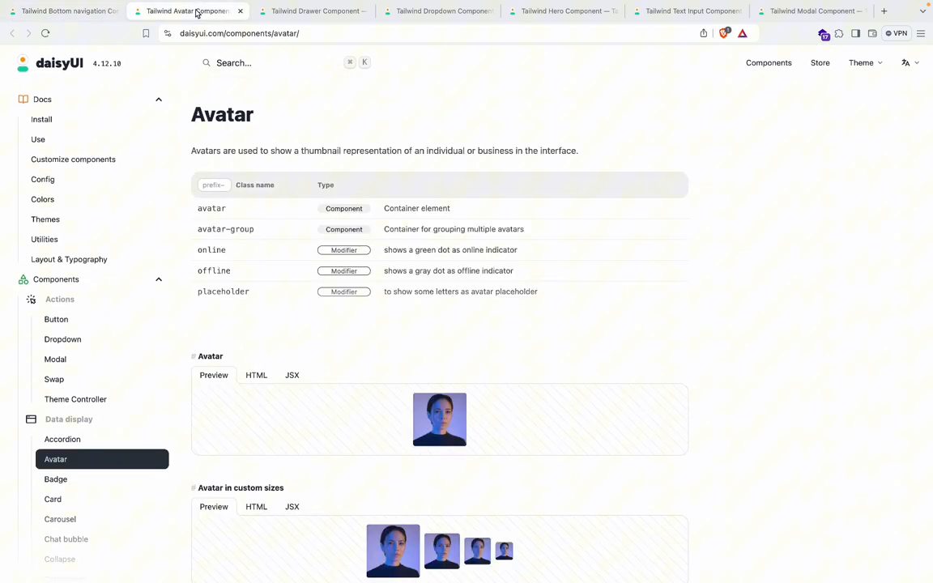
pyautogui.scroll(-3)
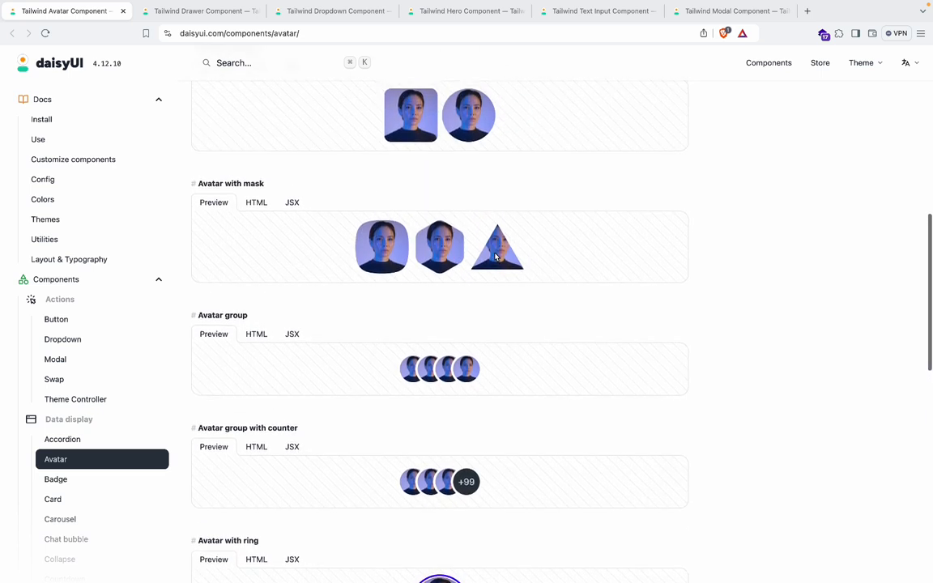
pyautogui.scroll(-3)
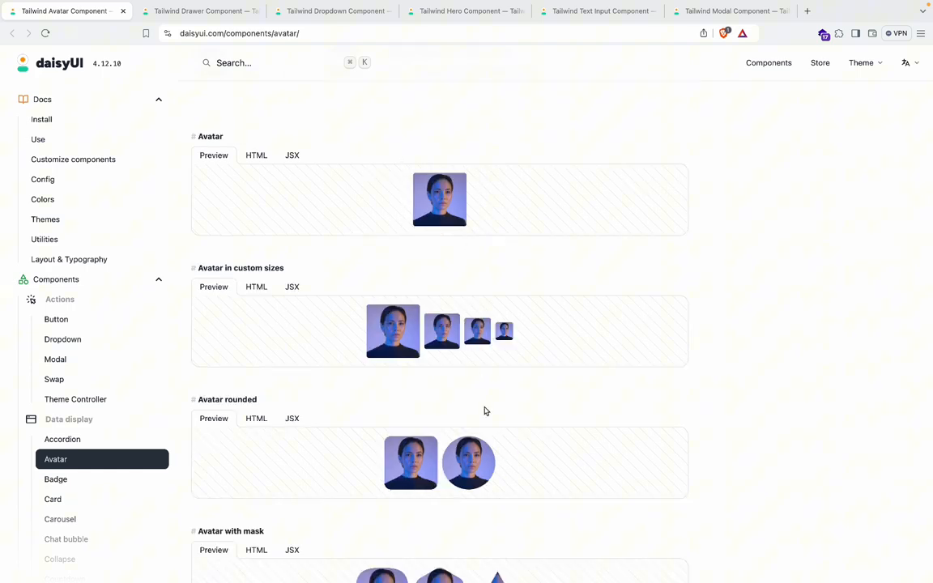
pyautogui.scroll(-3)
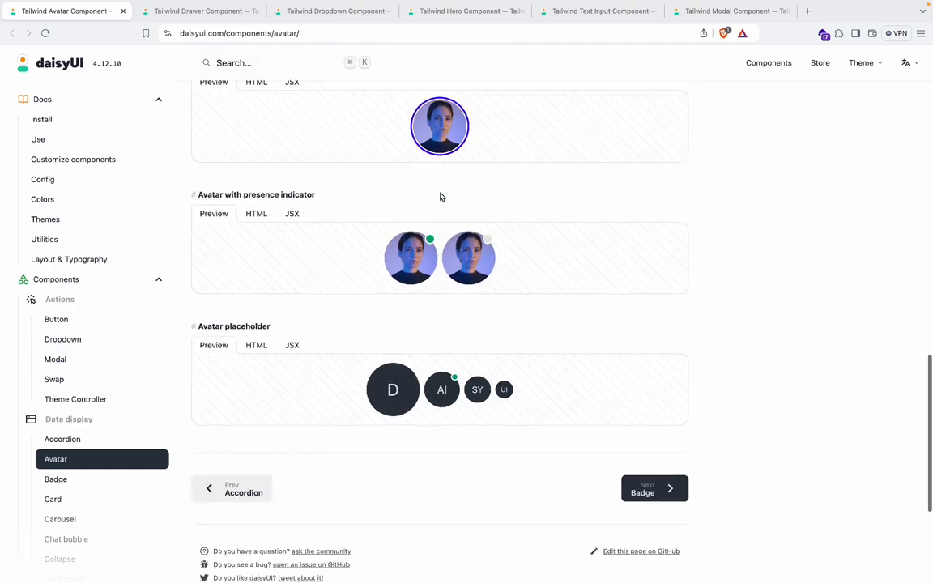
pyautogui.scroll(3)
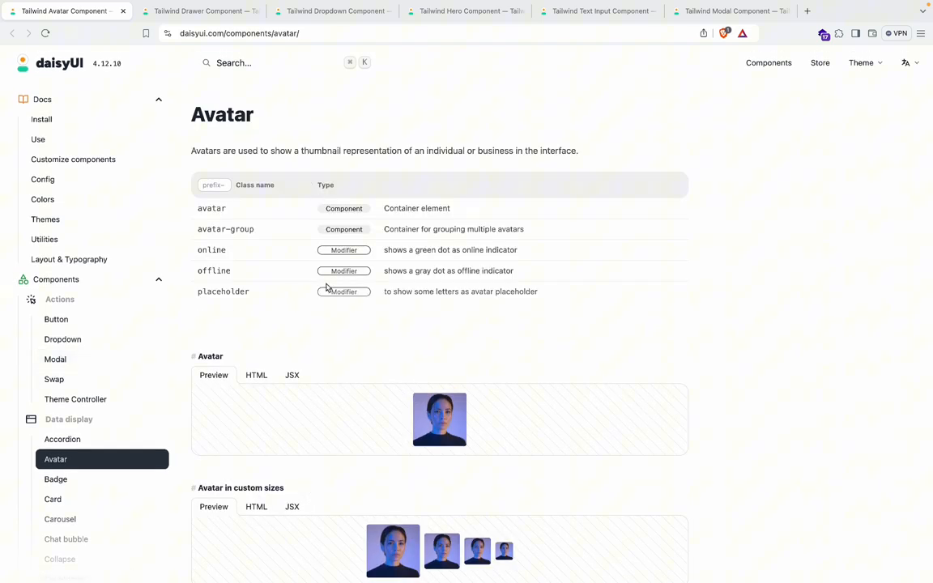
pyautogui.scroll(-3)
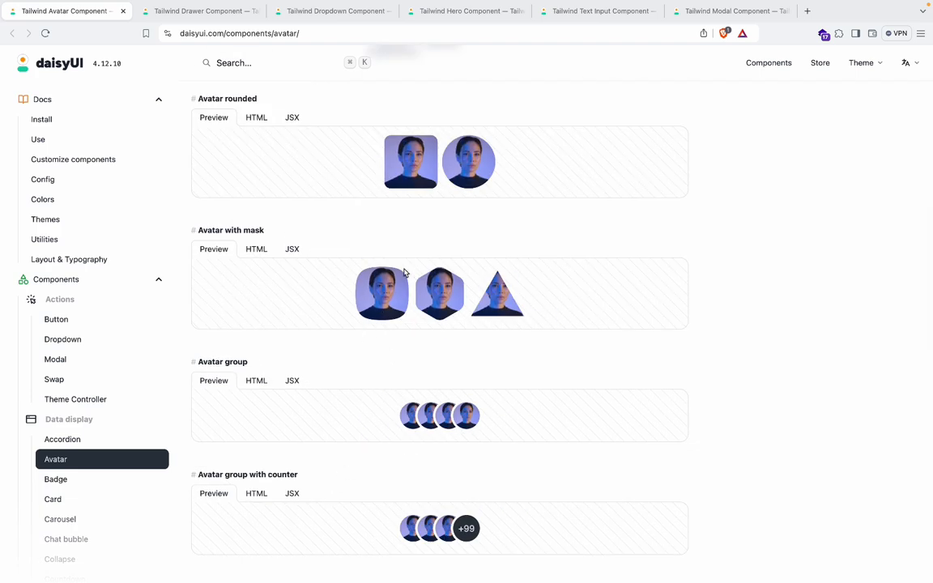
pyautogui.scroll(-3)
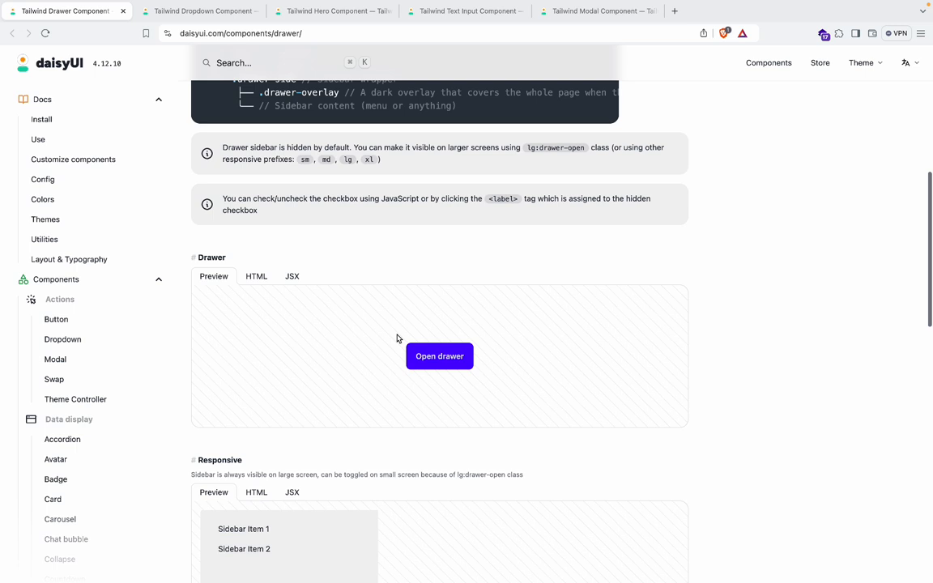
# Open the demo drawer in the Drawer preview, then scroll through the examples
pyautogui.click(439, 356)
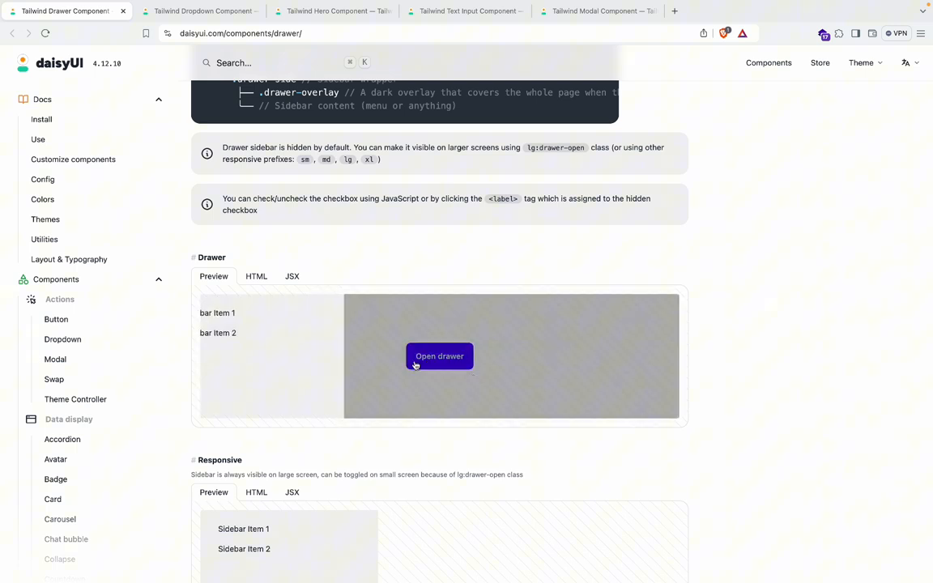
pyautogui.scroll(-3)
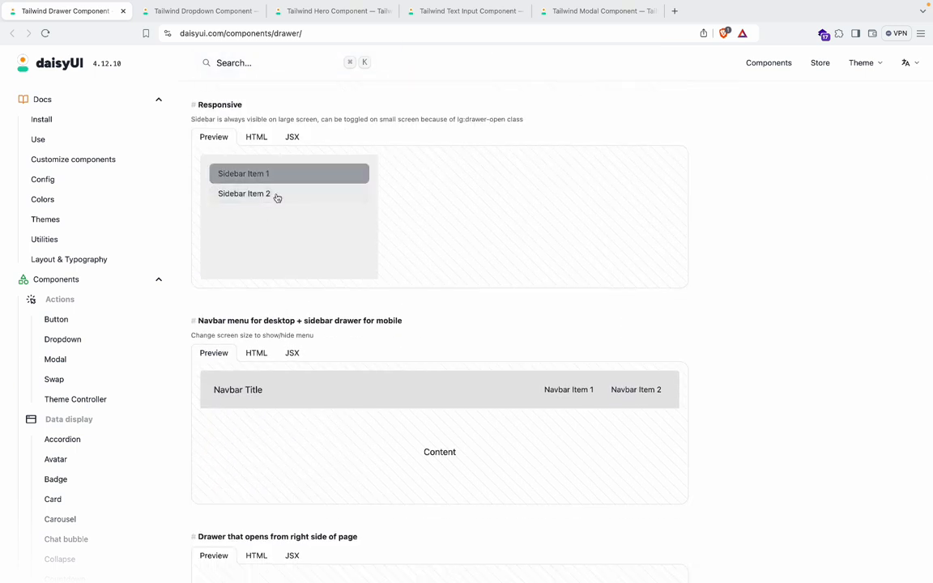
pyautogui.scroll(-3)
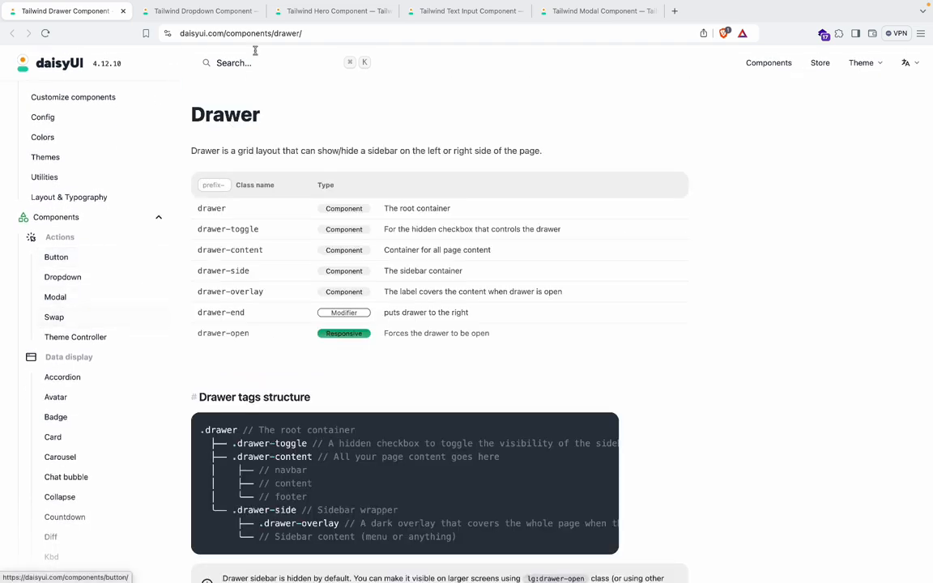
pyautogui.scroll(-3)
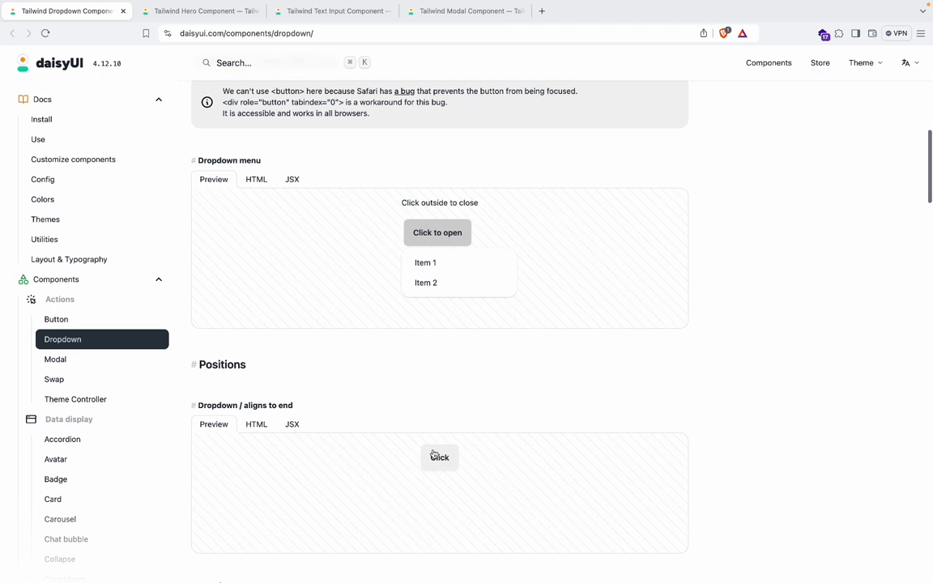
# Scroll the Dropdown page through its Positions and More examples sections
pyautogui.scroll(-3)
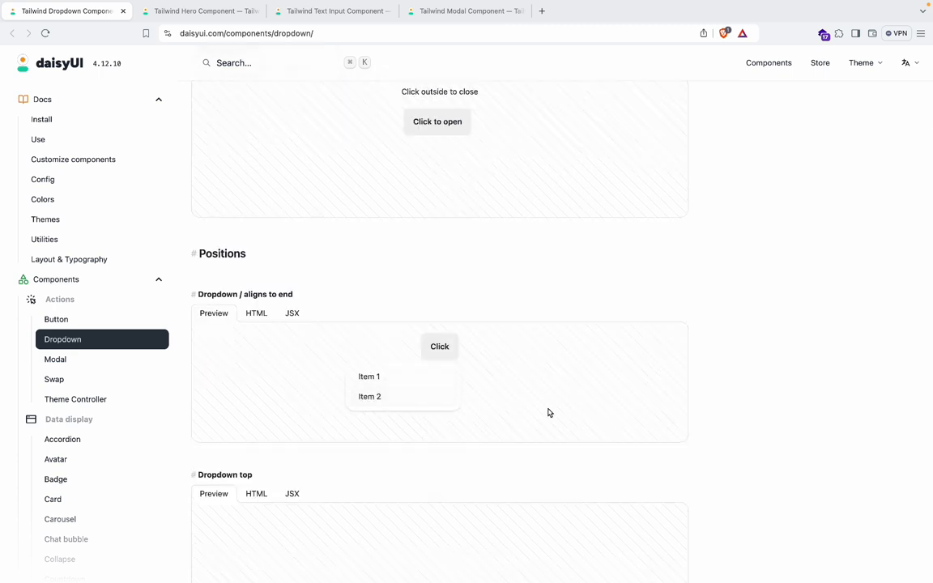
pyautogui.scroll(-3)
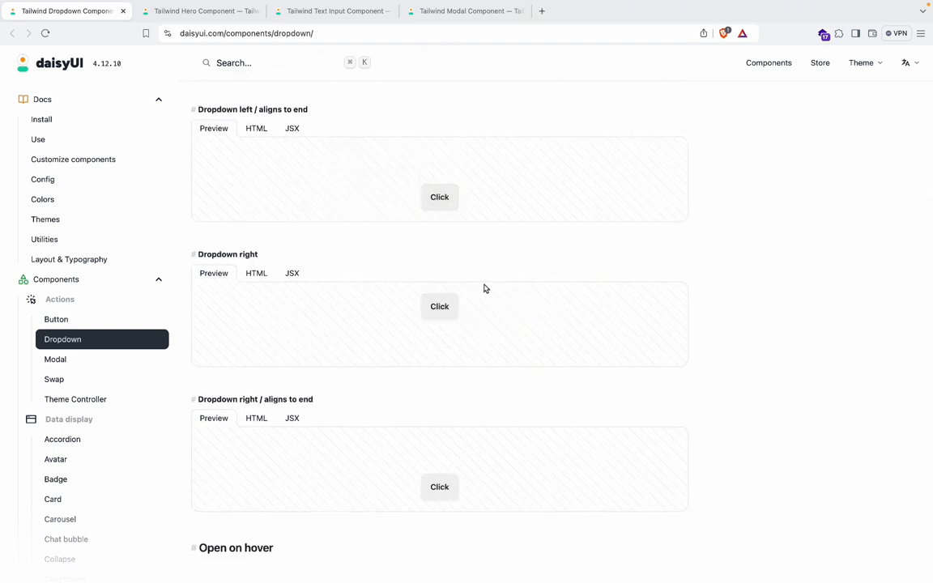
pyautogui.scroll(-3)
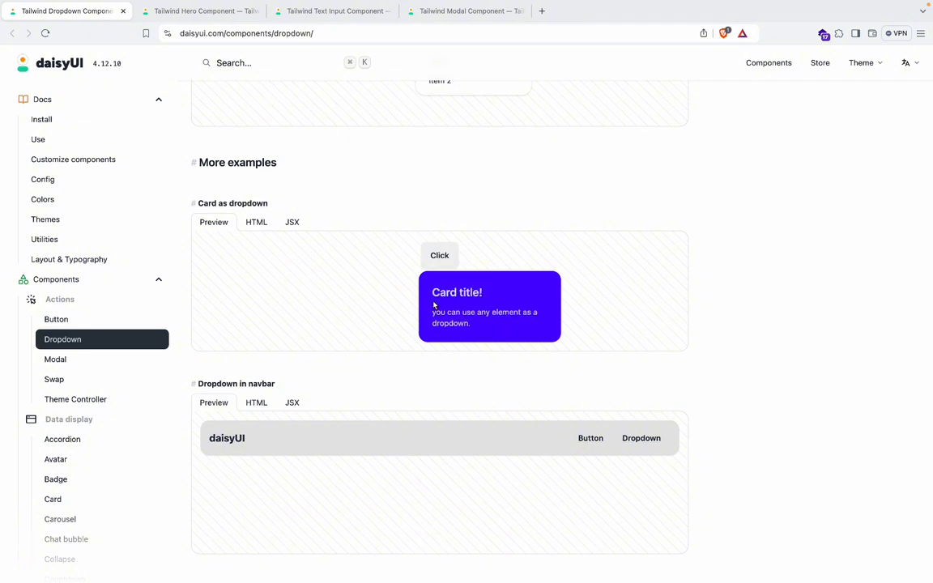
pyautogui.scroll(-3)
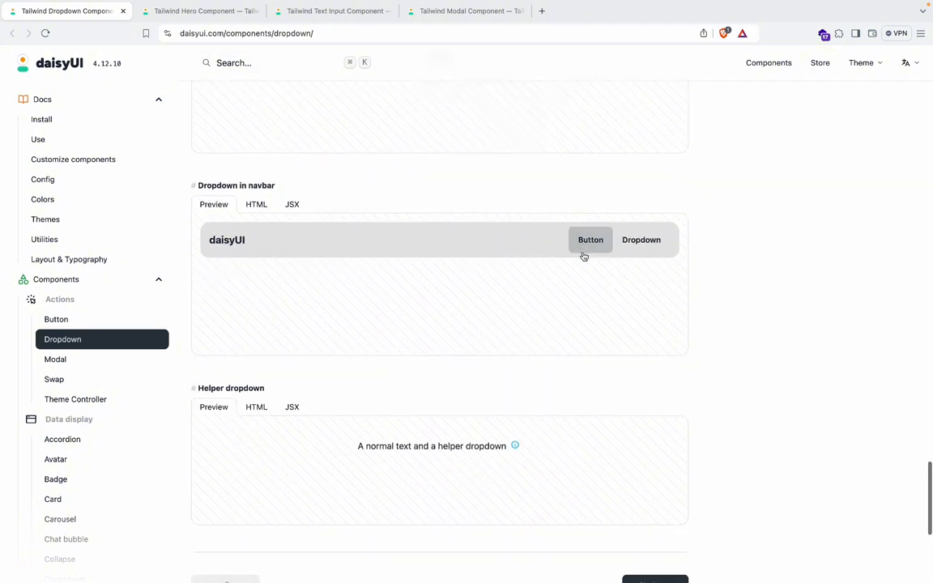
pyautogui.scroll(-3)
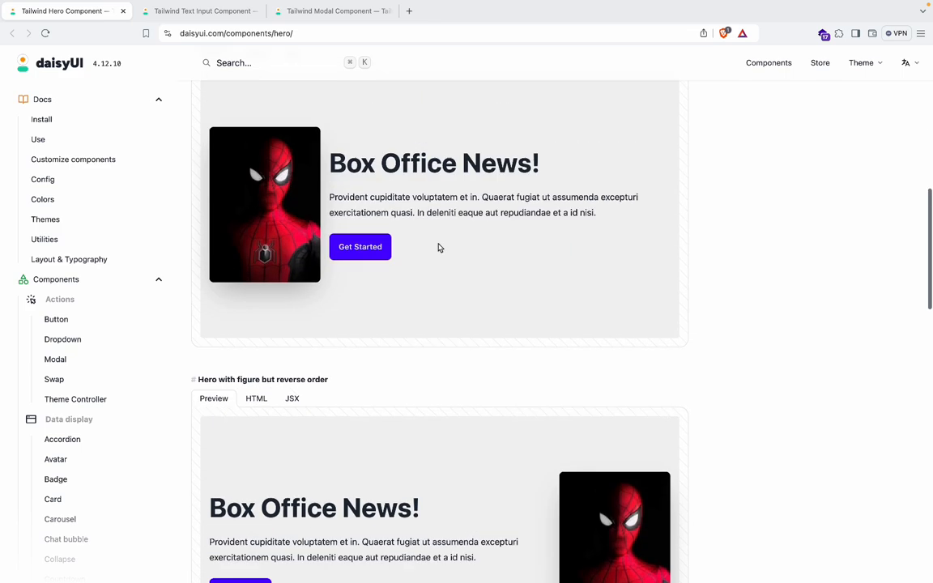
# Scroll the Hero page toward the Hero with overlay image example and back up
pyautogui.scroll(-3)
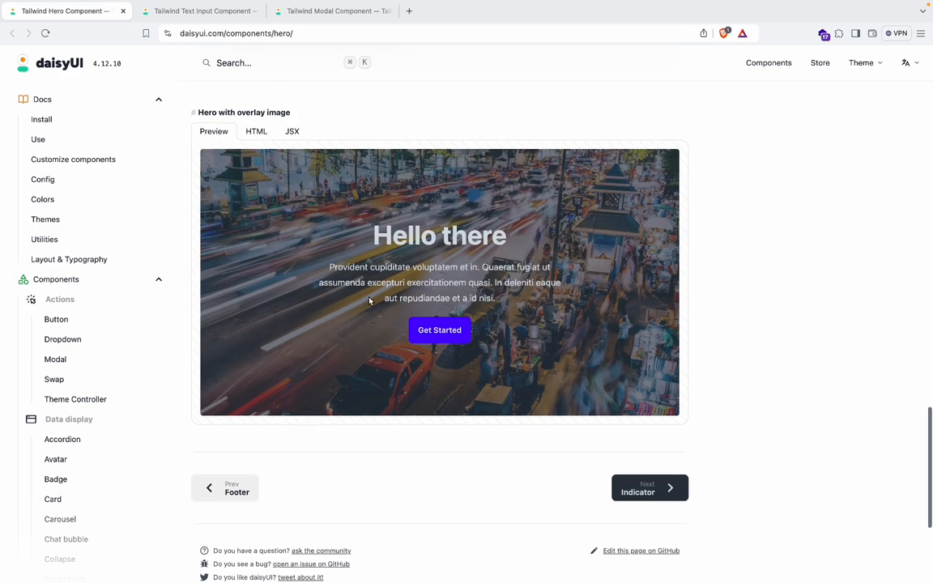
pyautogui.scroll(3)
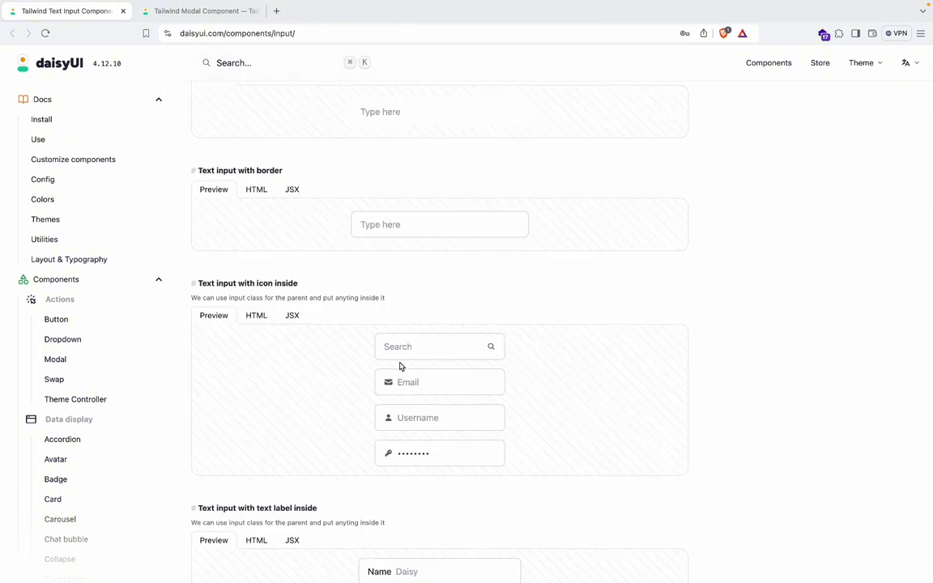
# Scroll through the Text Input label and color examples, then close that page
pyautogui.scroll(-3)
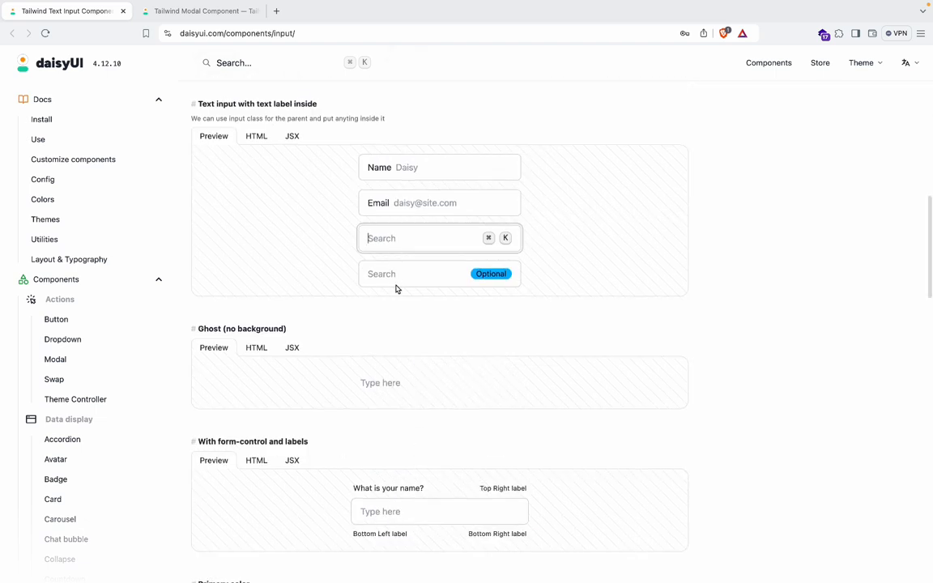
pyautogui.scroll(-3)
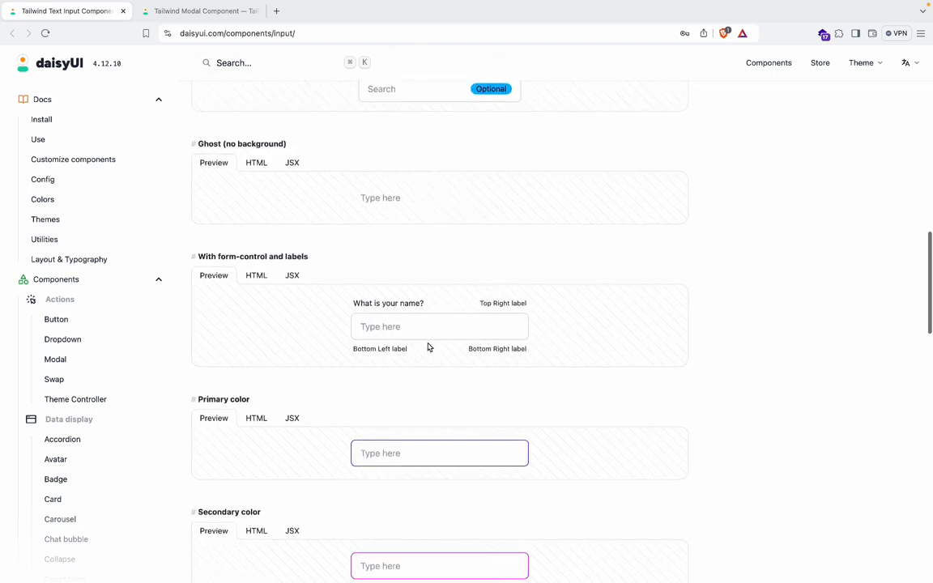
pyautogui.scroll(-3)
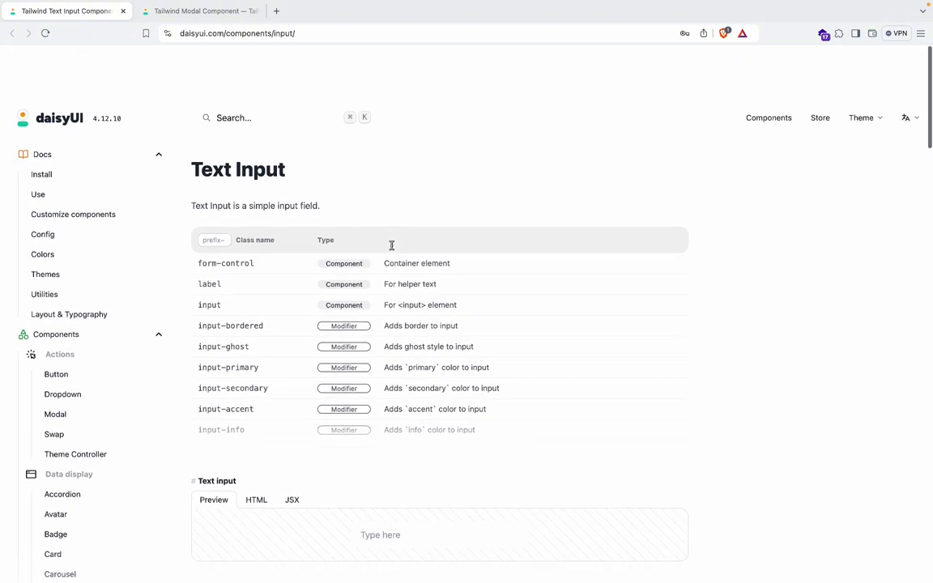
pyautogui.click(199, 11)
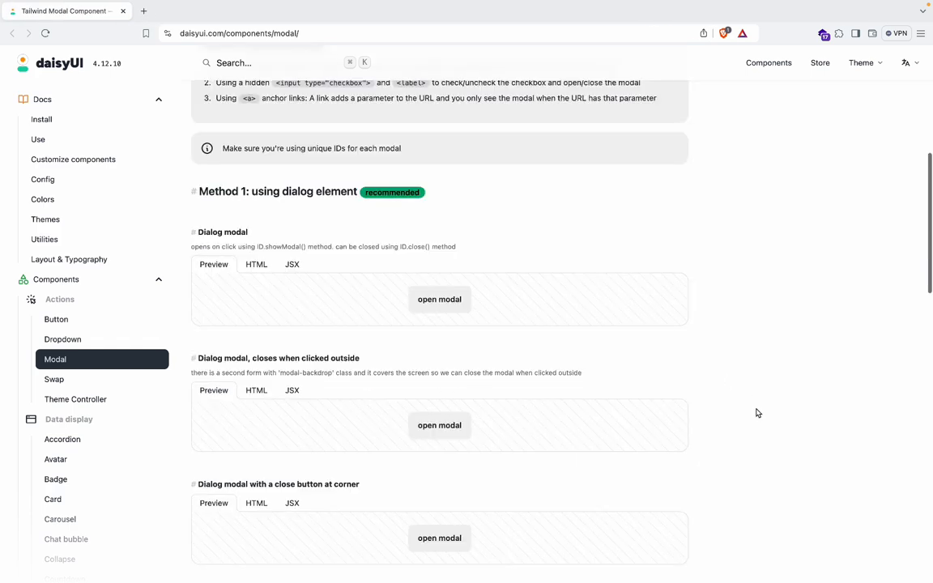
pyautogui.moveTo(439, 299)
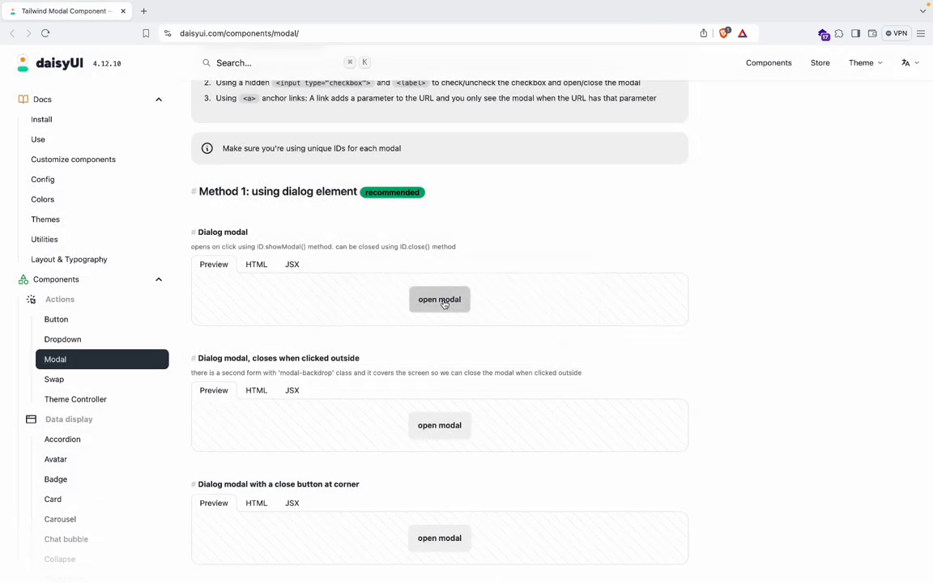
# Open the first Modal dialog demo and dismiss the anchor-link modal
pyautogui.click(439, 299)
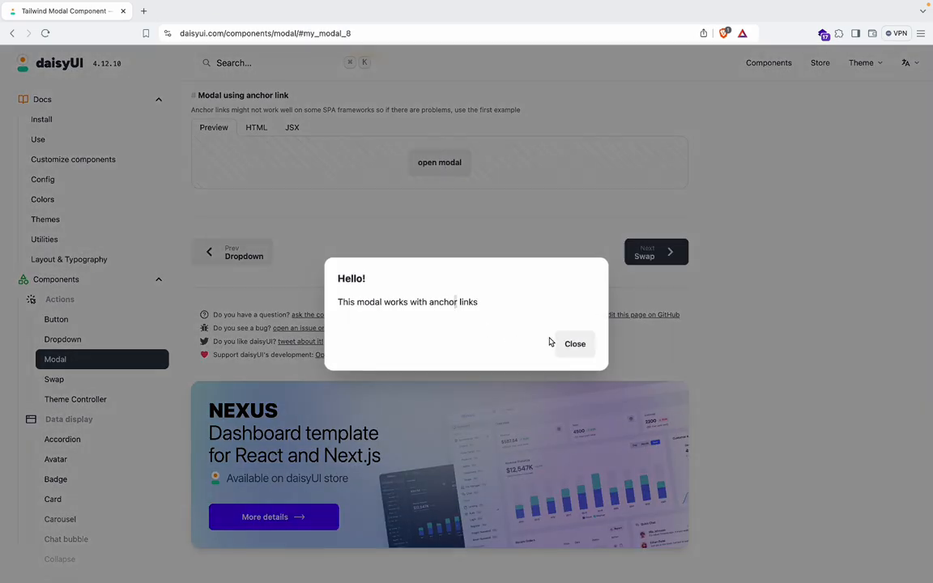
pyautogui.click(574, 344)
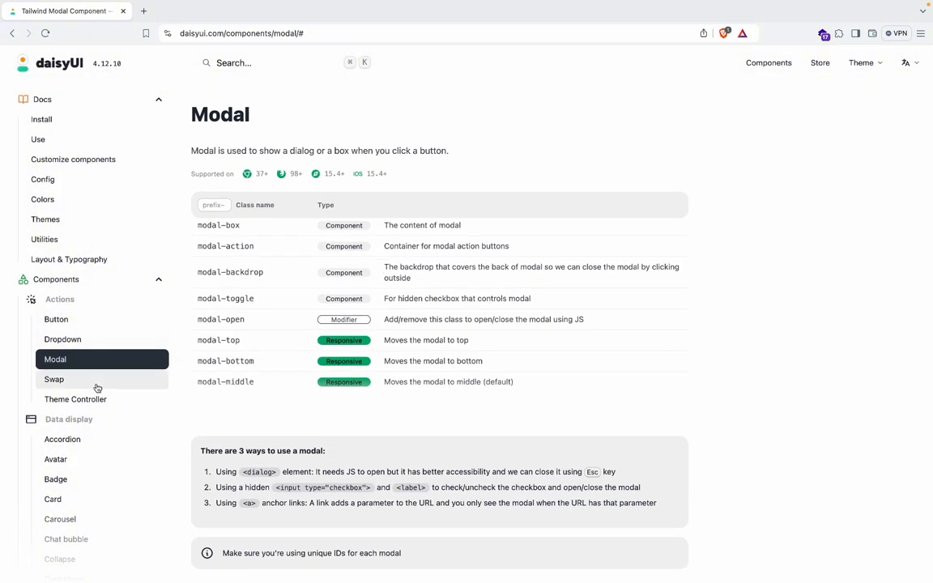
# Browse the Carousel examples, then scroll the Diff page's image and text comparisons
pyautogui.scroll(-3)
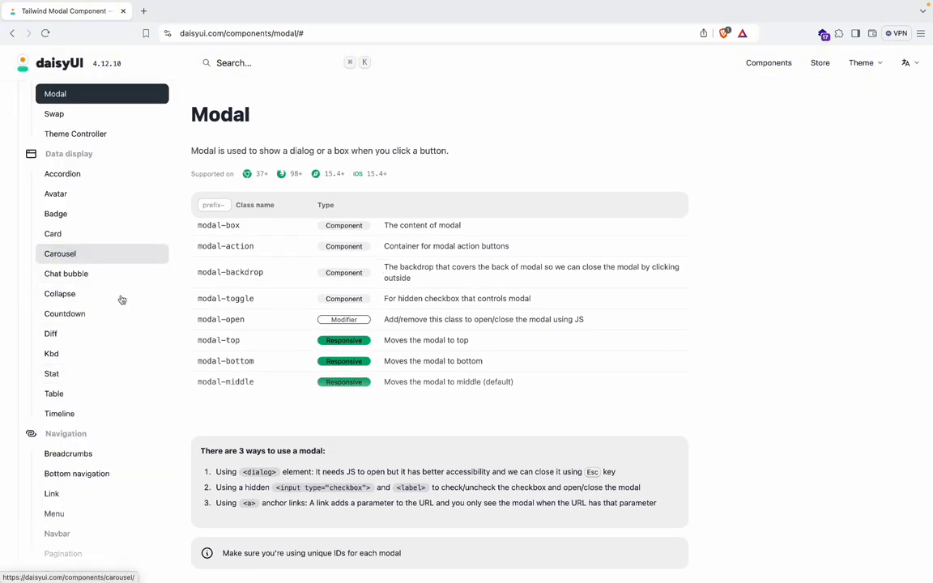
pyautogui.click(60, 253)
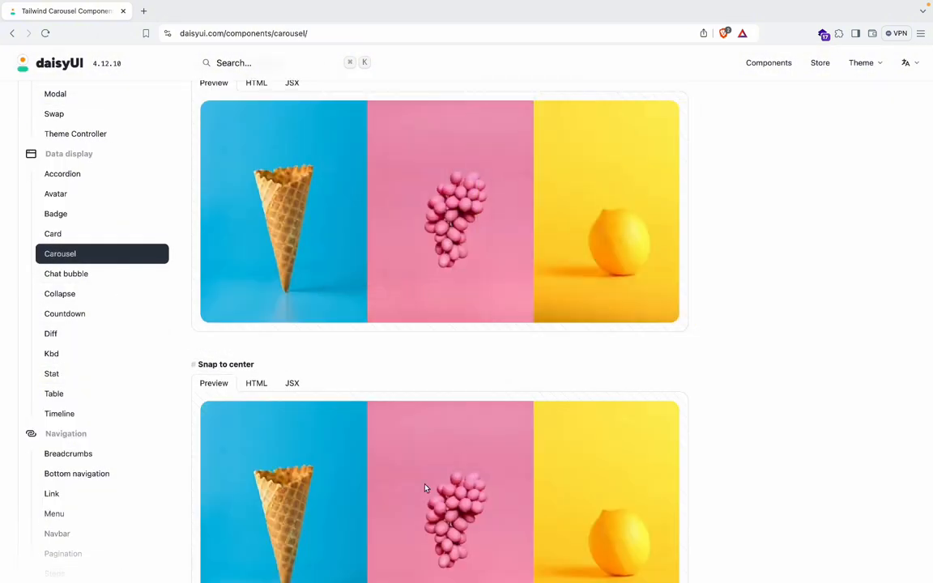
pyautogui.scroll(-3)
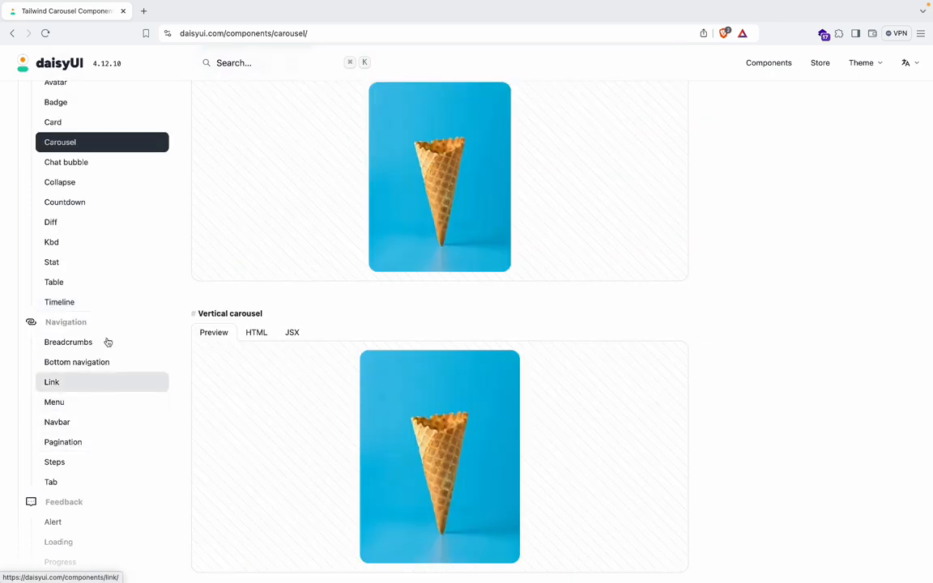
pyautogui.click(51, 222)
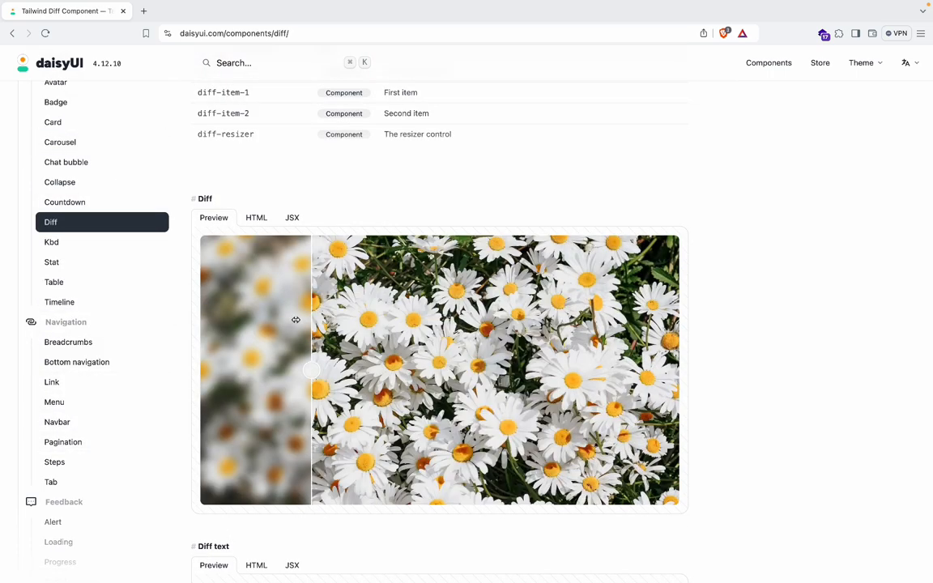
pyautogui.scroll(-3)
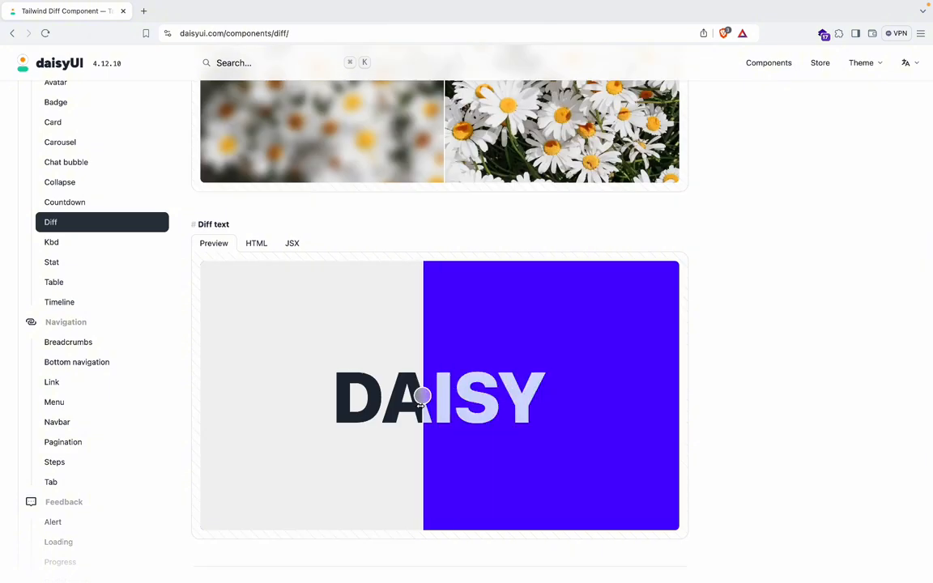
pyautogui.scroll(-3)
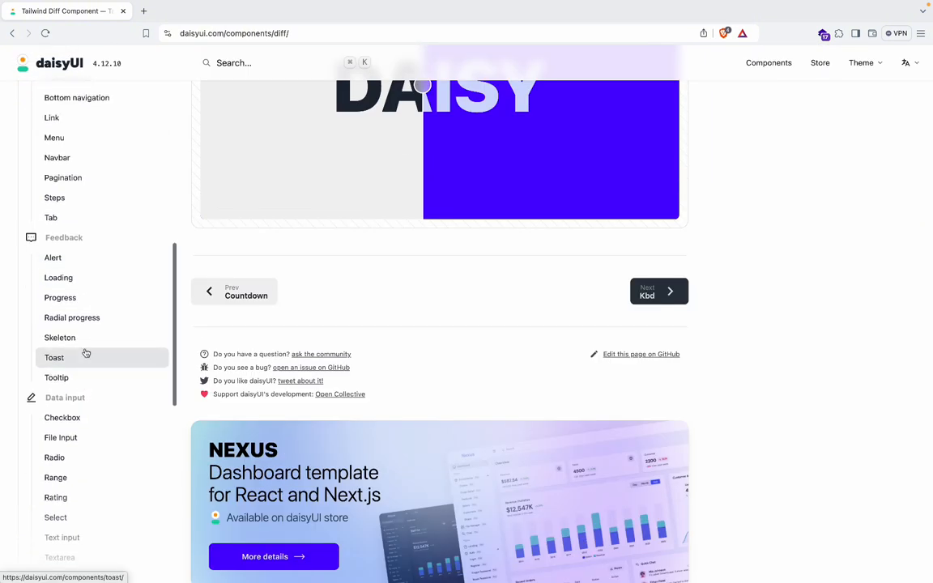
# Visit the Toast and Radial progress demos, then go home via the daisyUI logo
pyautogui.click(54, 358)
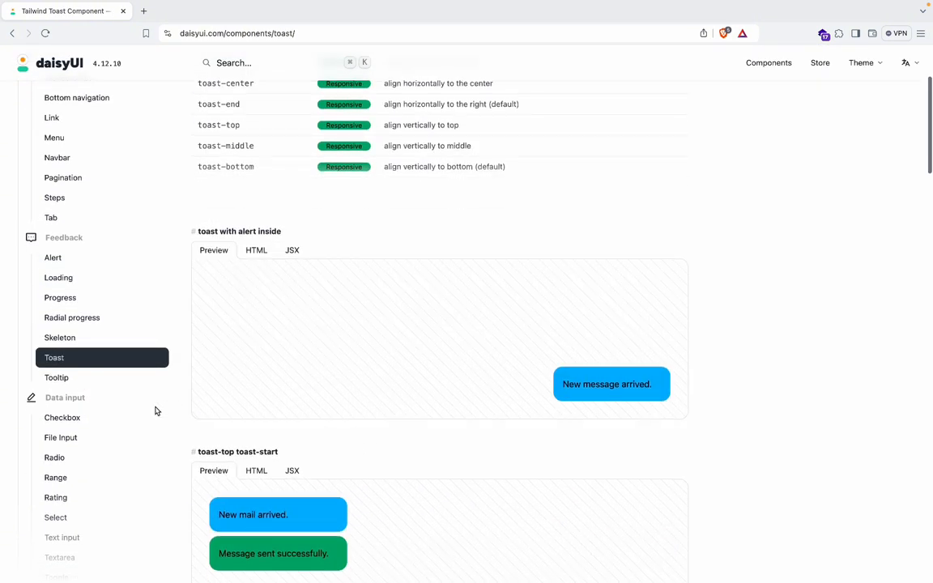
pyautogui.click(71, 317)
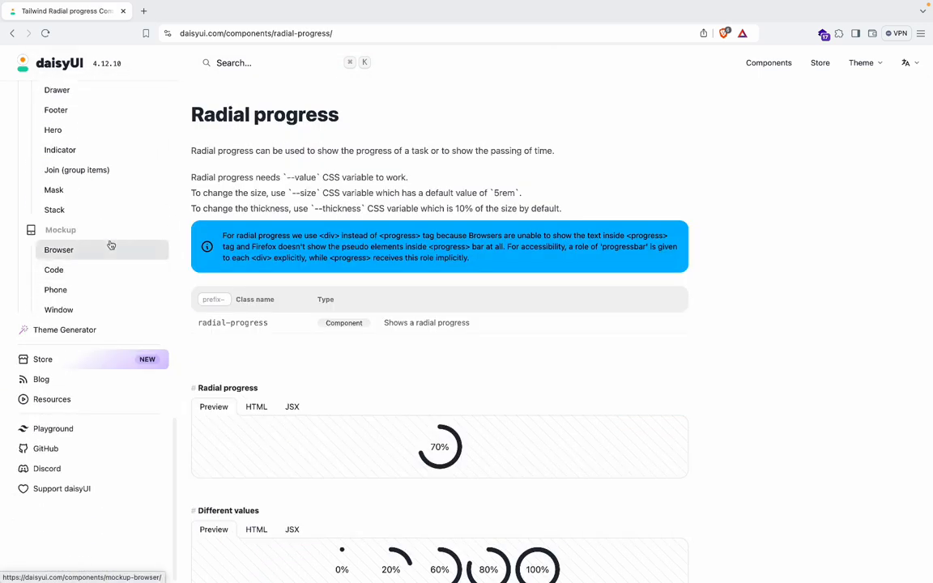
pyautogui.scroll(-3)
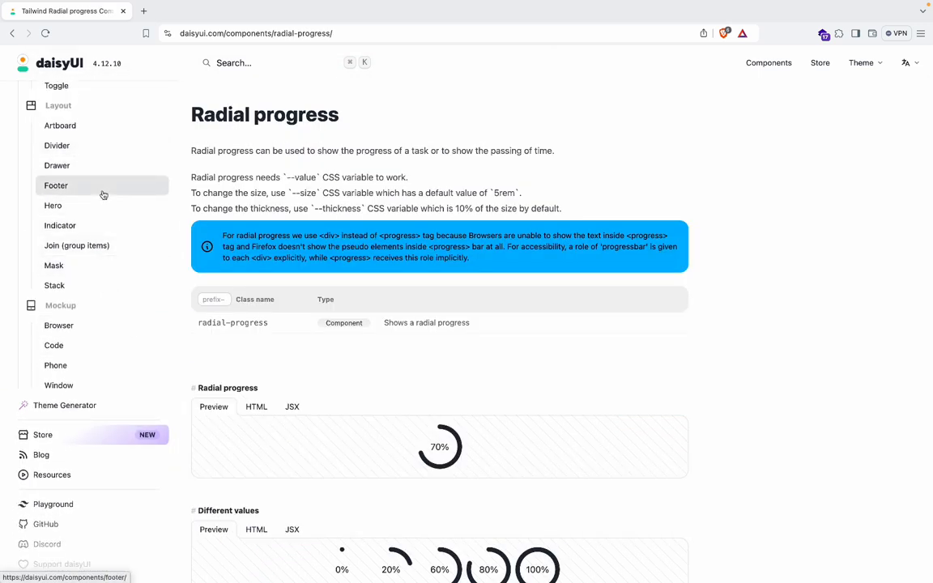
pyautogui.click(73, 62)
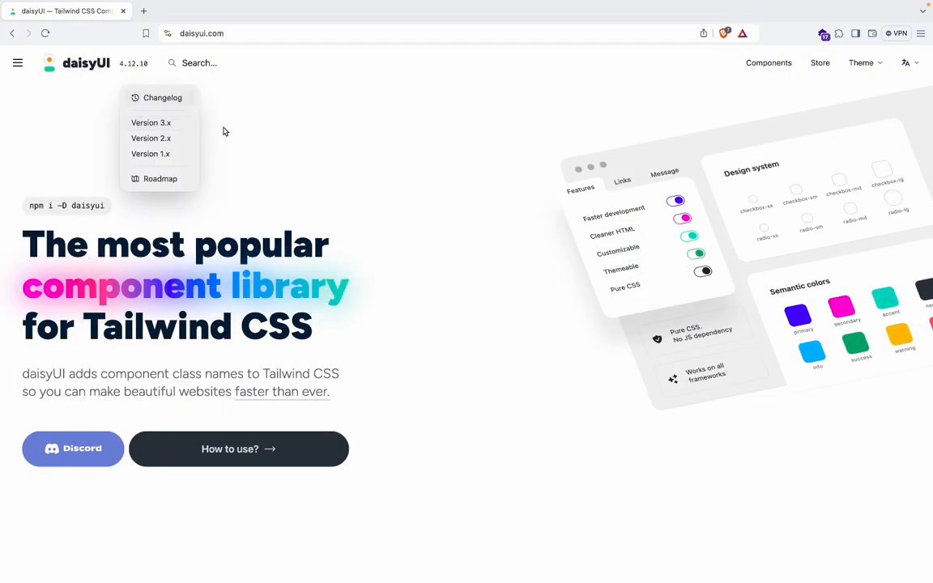
# Scroll to the homepage form comparison and switch it to Tailwind + daisyUI code
pyautogui.scroll(-3)
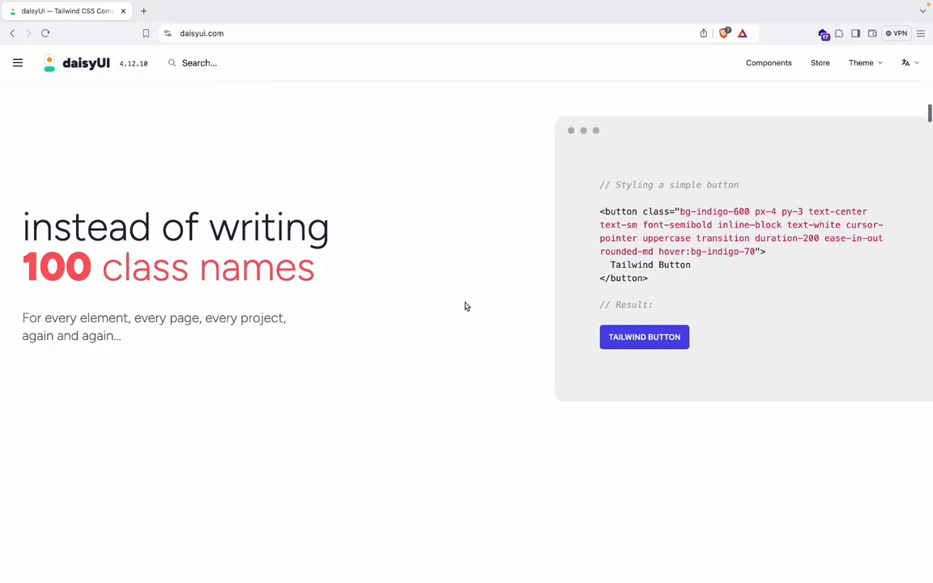
pyautogui.scroll(-3)
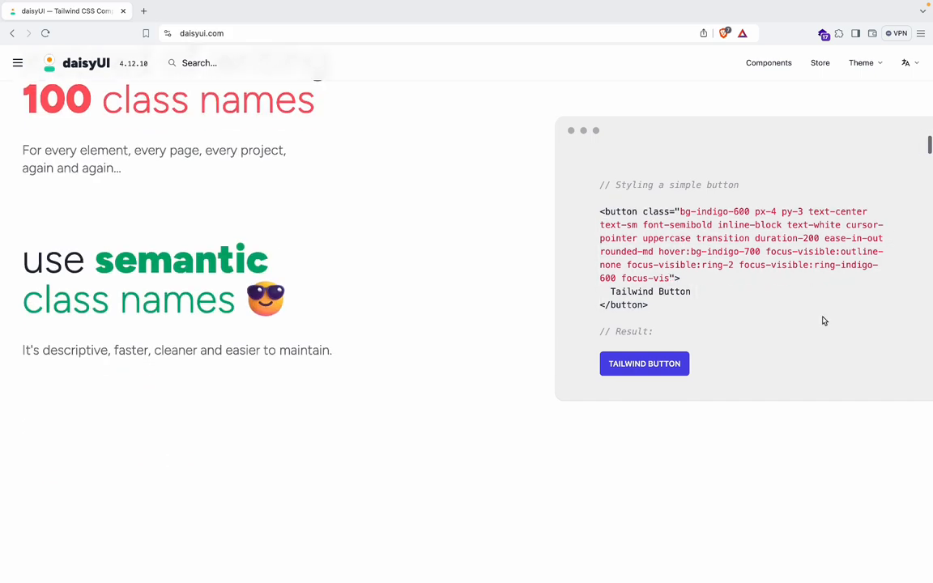
pyautogui.scroll(-3)
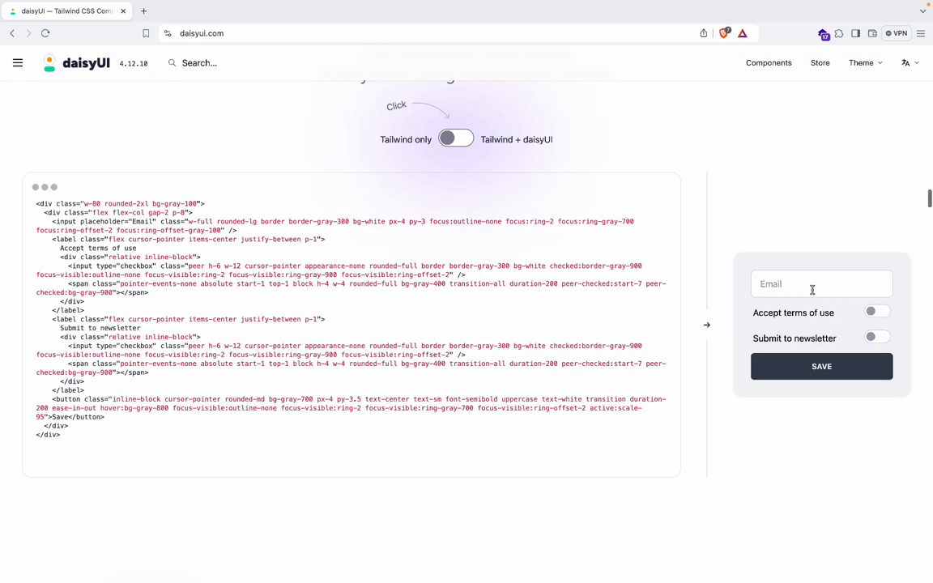
pyautogui.click(456, 138)
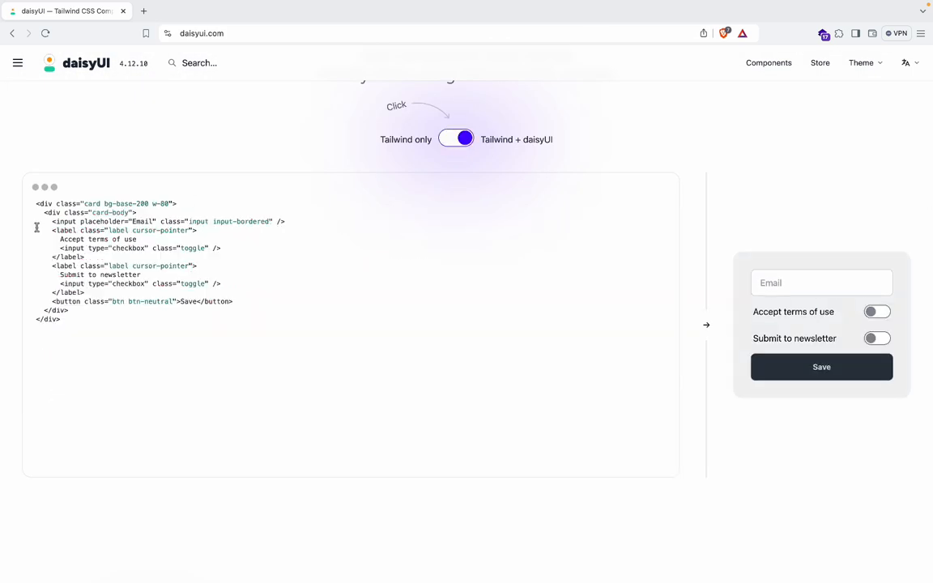
pyautogui.moveTo(246, 381)
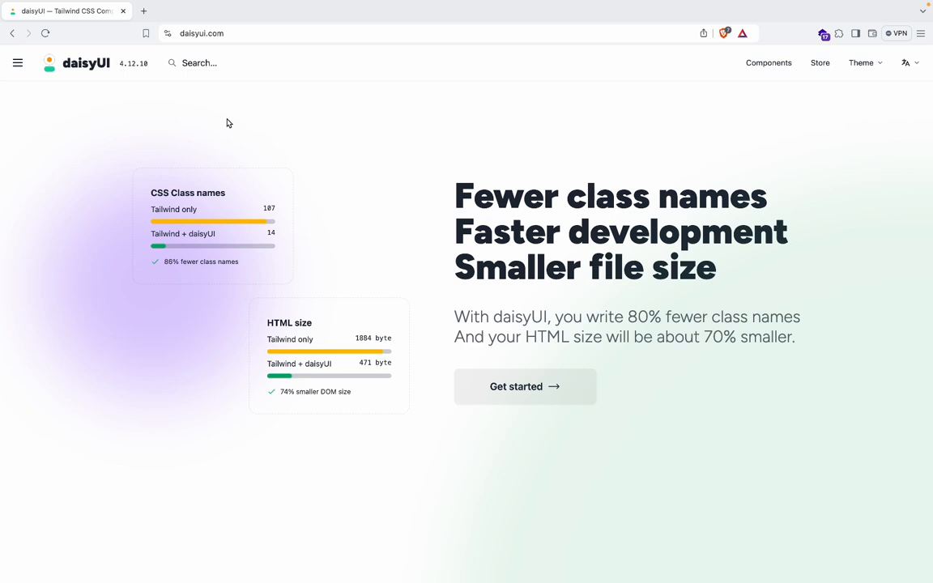
pyautogui.scroll(-3)
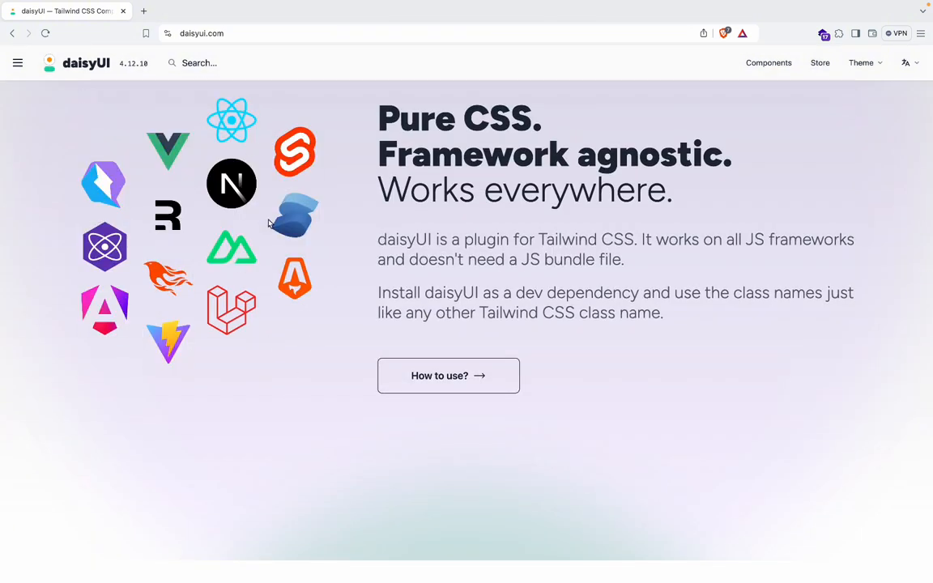
pyautogui.scroll(-3)
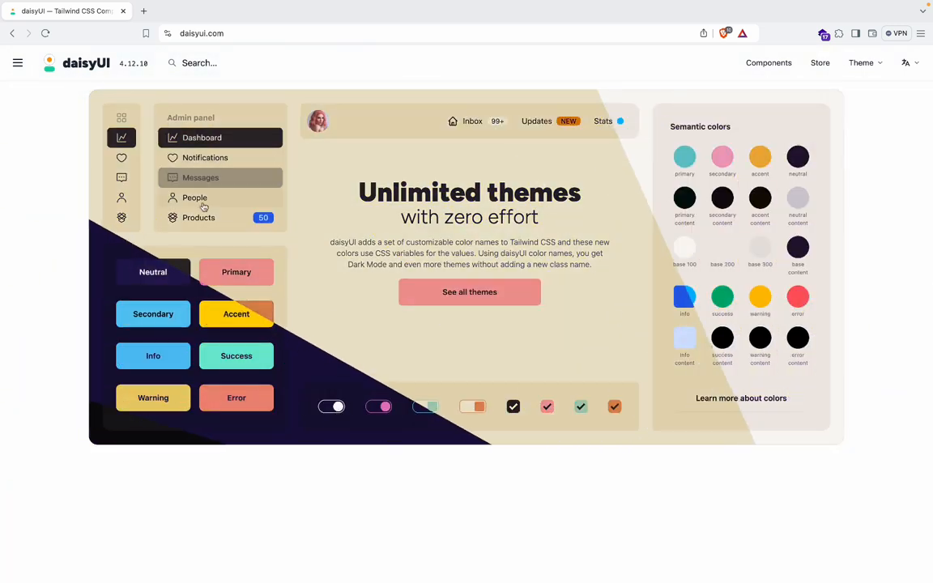
pyautogui.scroll(-3)
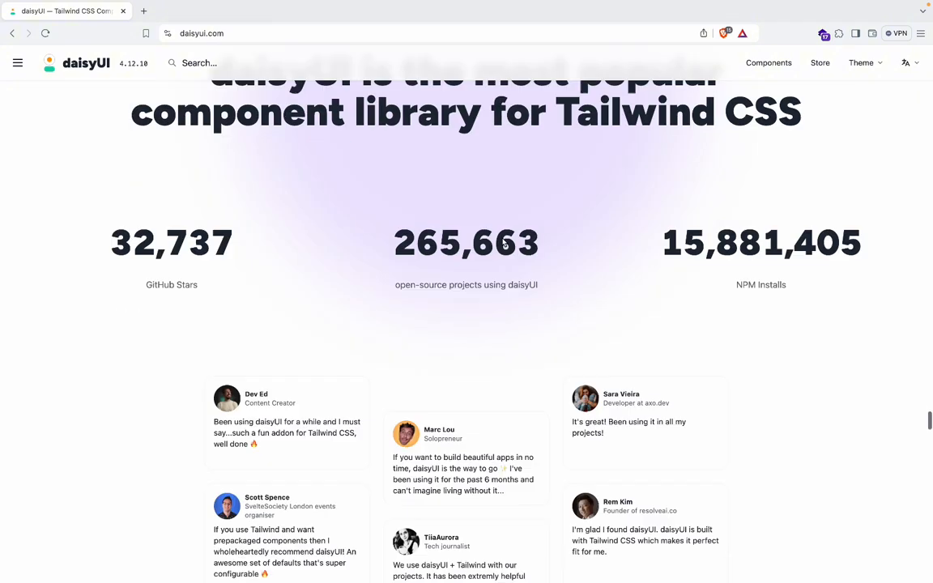
pyautogui.scroll(-3)
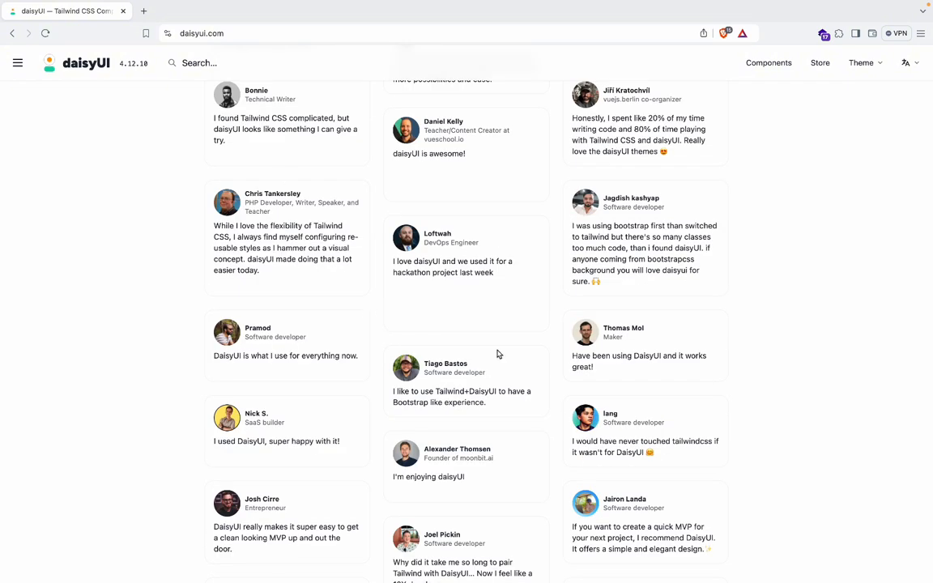
pyautogui.moveTo(529, 362)
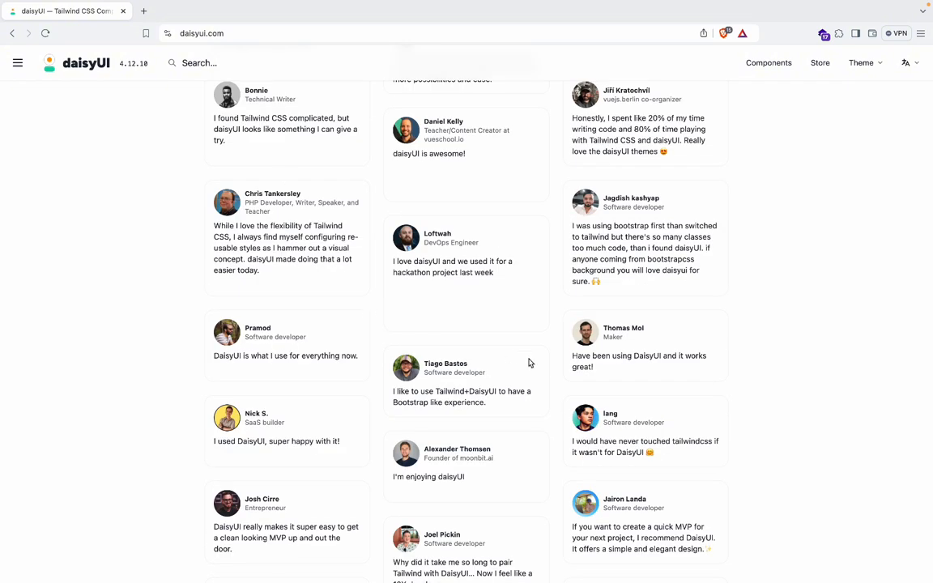
pyautogui.scroll(-3)
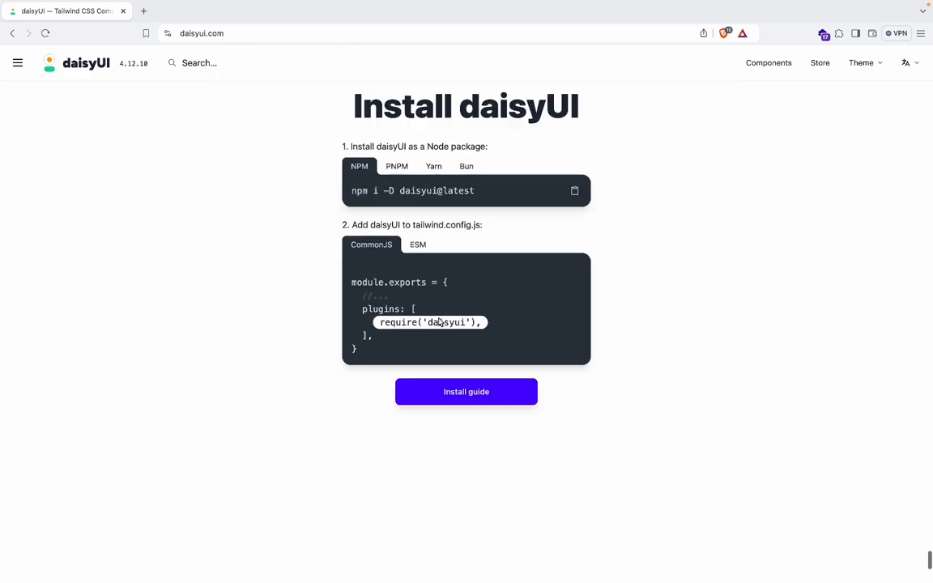
# Show the PNPM install command, glance at the footer, and return to the top
pyautogui.click(397, 166)
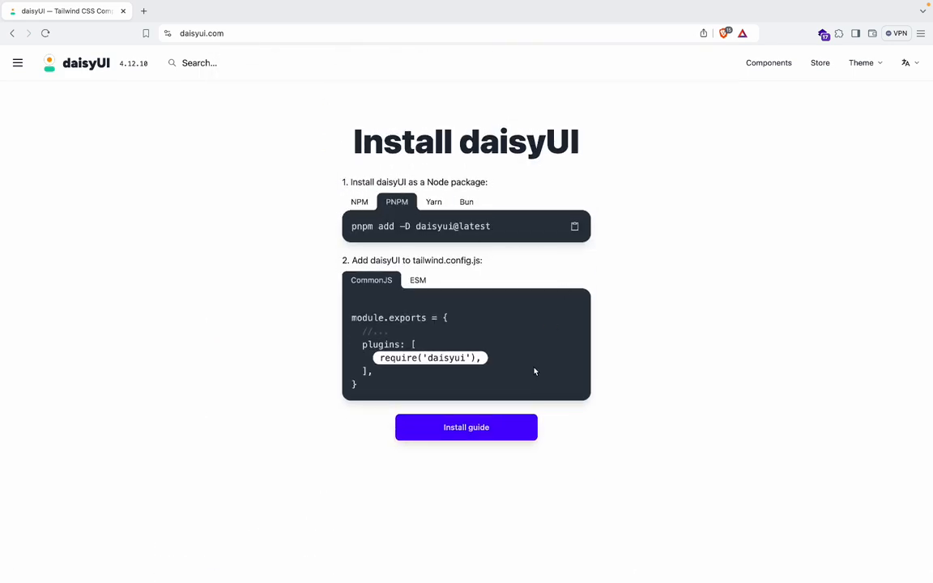
pyautogui.scroll(-3)
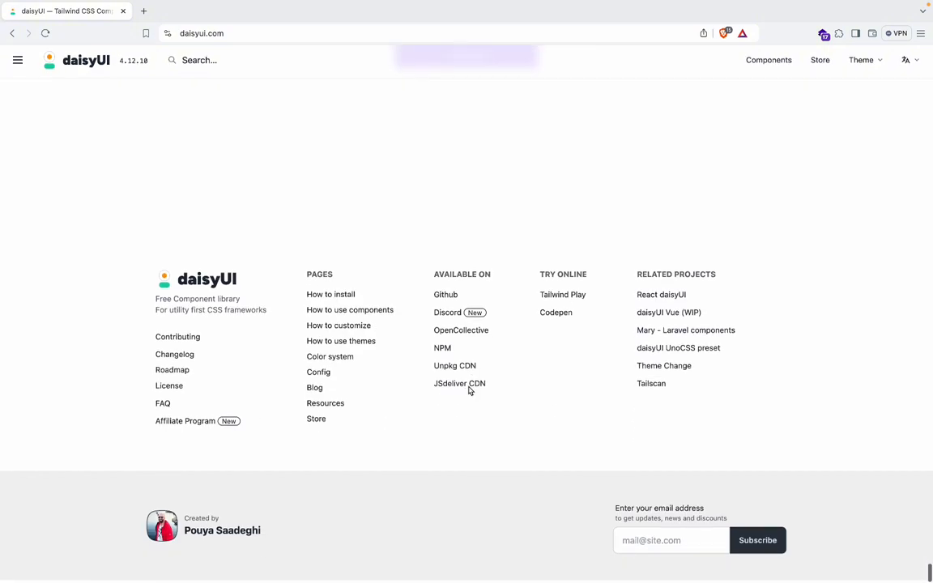
pyautogui.scroll(3)
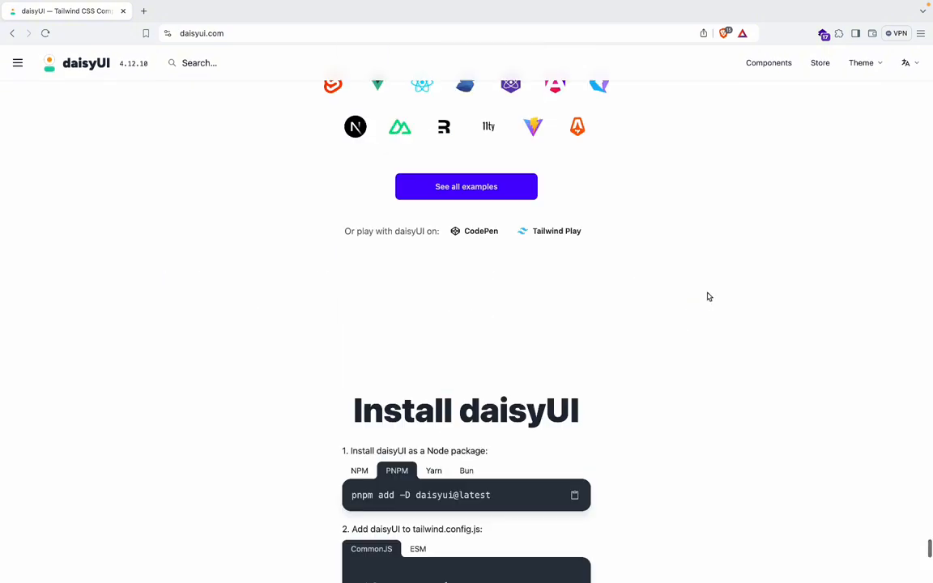
pyautogui.scroll(3)
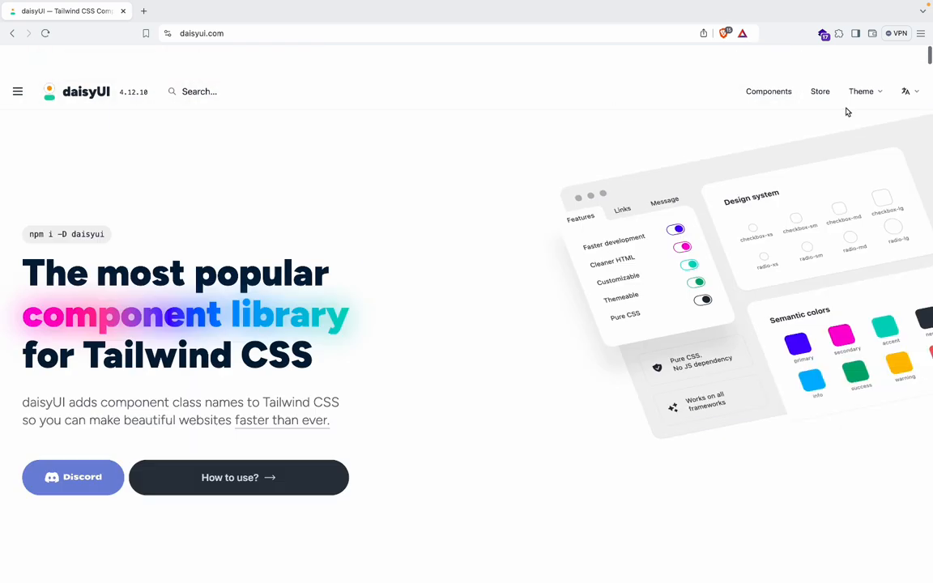
pyautogui.click(862, 91)
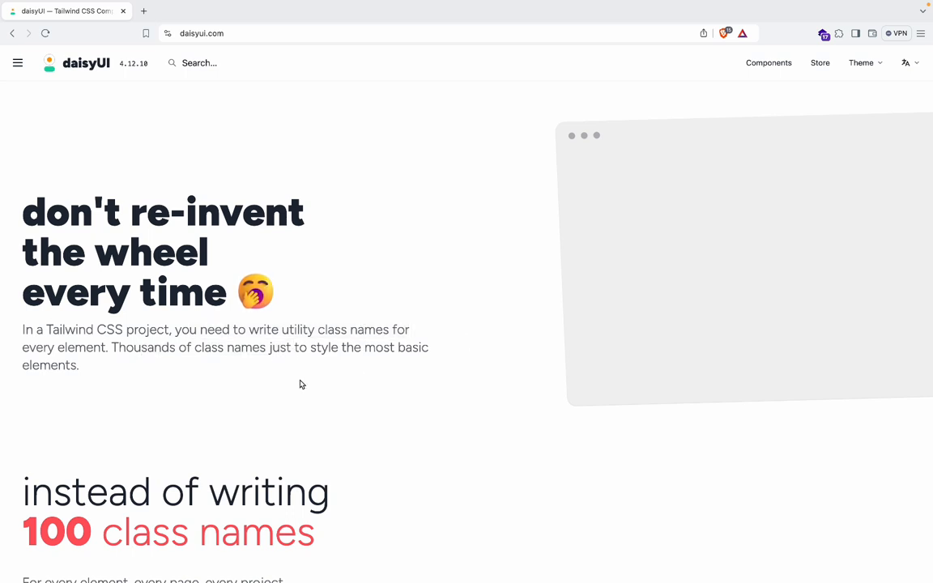
pyautogui.scroll(-3)
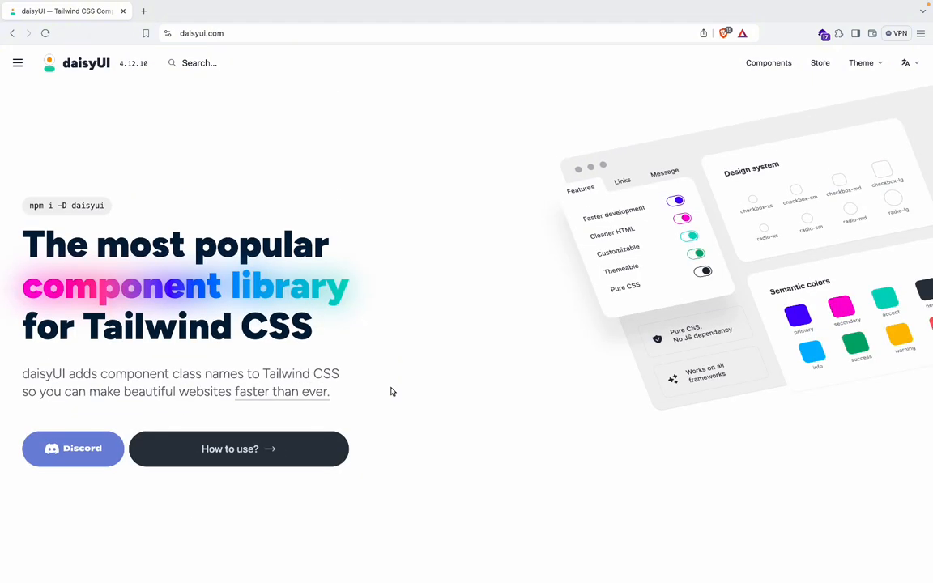
pyautogui.moveTo(709, 94)
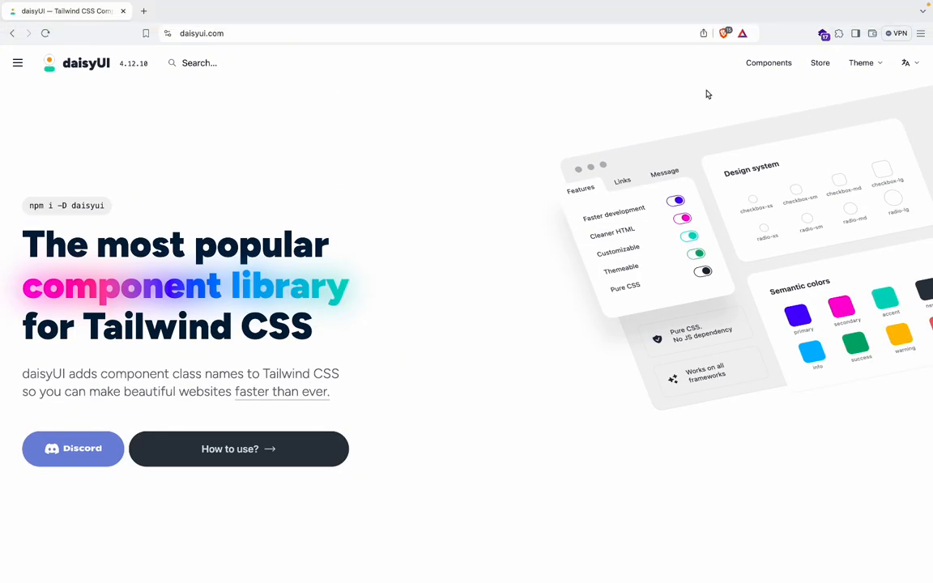